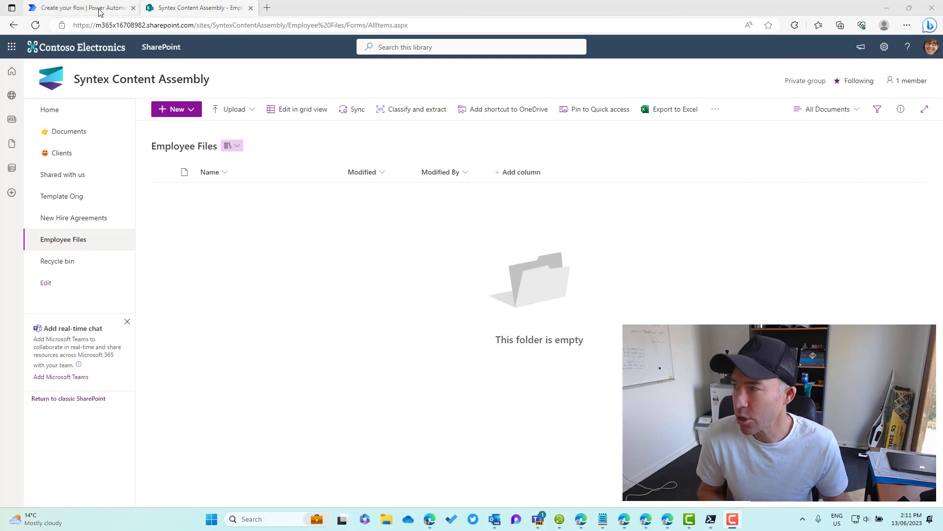
Step: Start a manually triggered instant cloud flow named 'Generate Employee File'
left_click(78, 7)
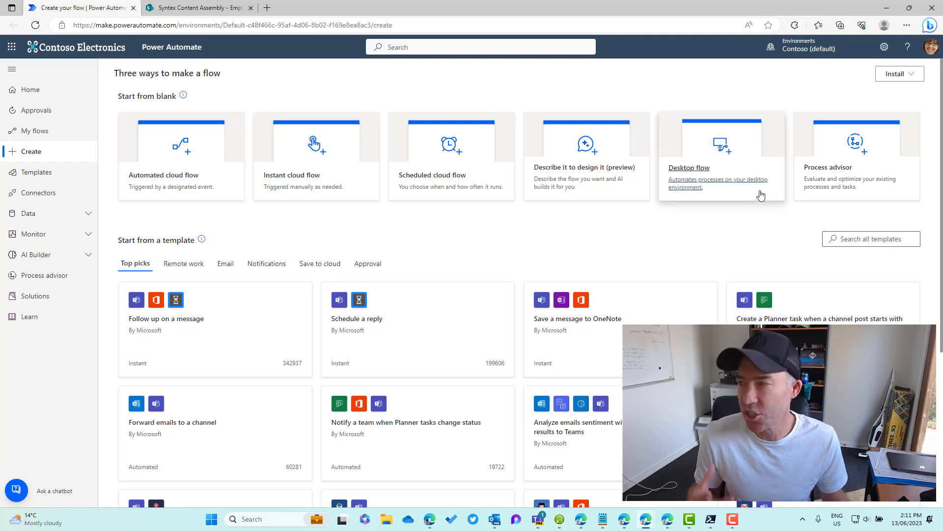
mouse_move(293, 198)
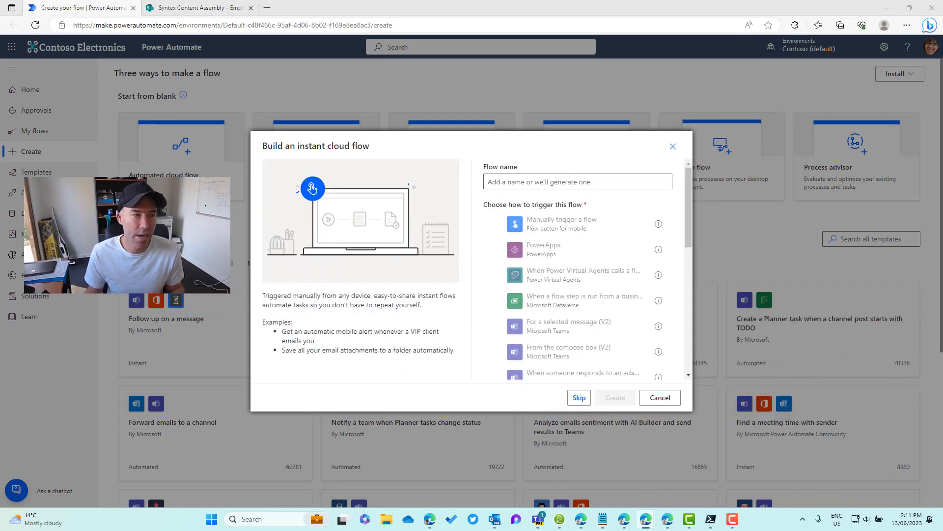
left_click(562, 223)
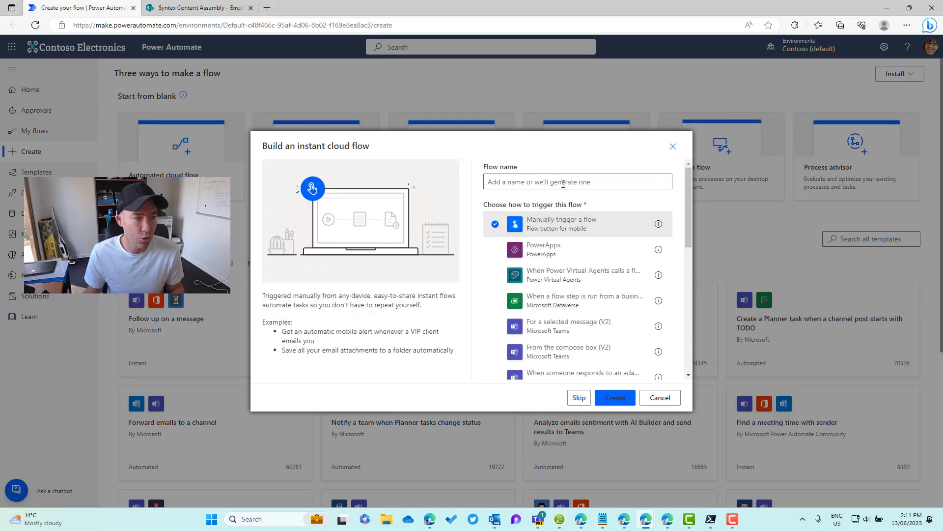
type("G")
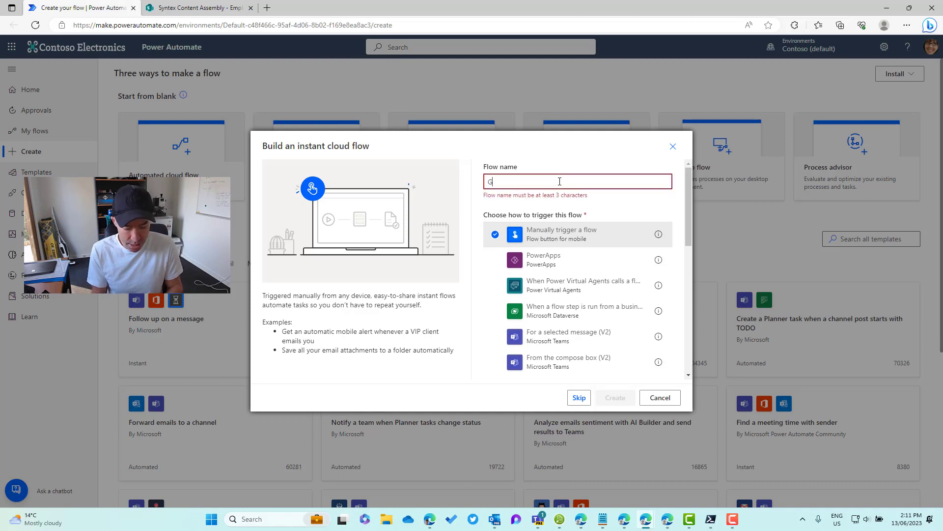
type("enerate Employee File")
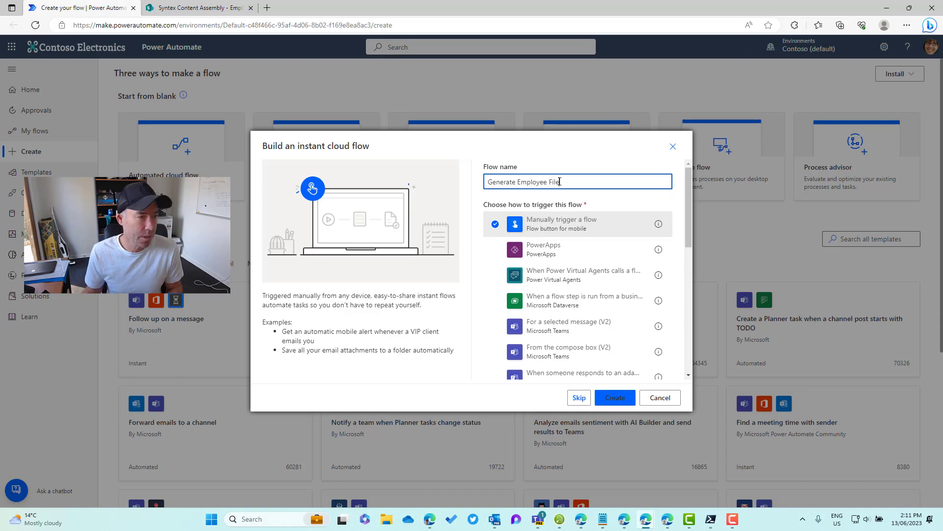
Step: Create the flow, add an 'Employee Name' text input to the trigger, and add a new step
left_click(614, 397)
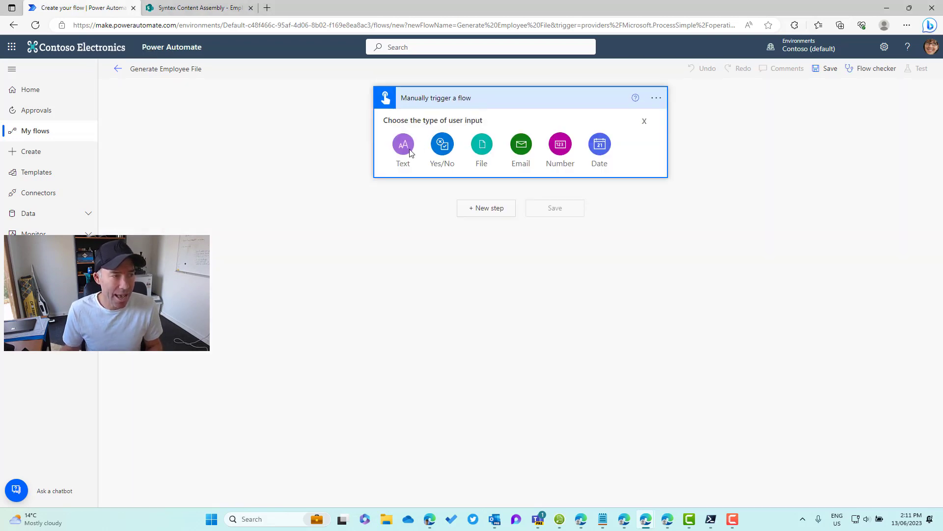
left_click(402, 145)
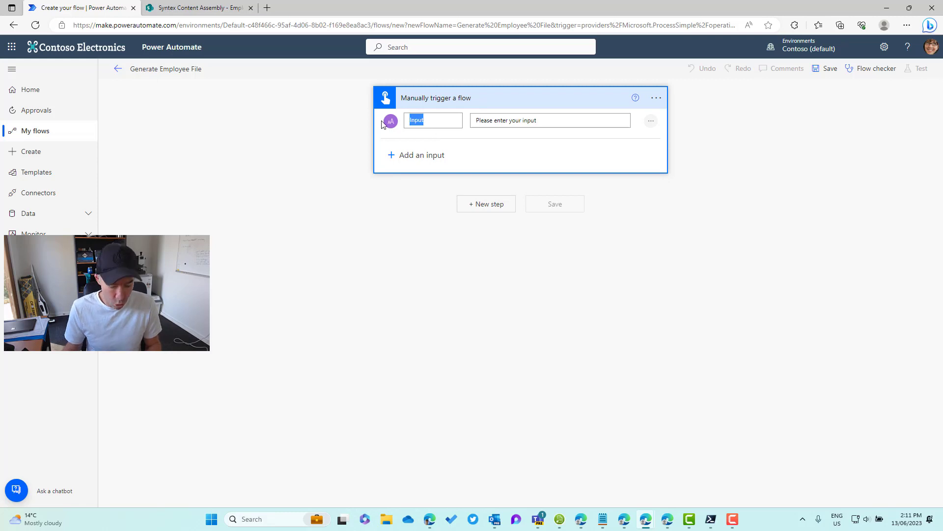
type("Employee")
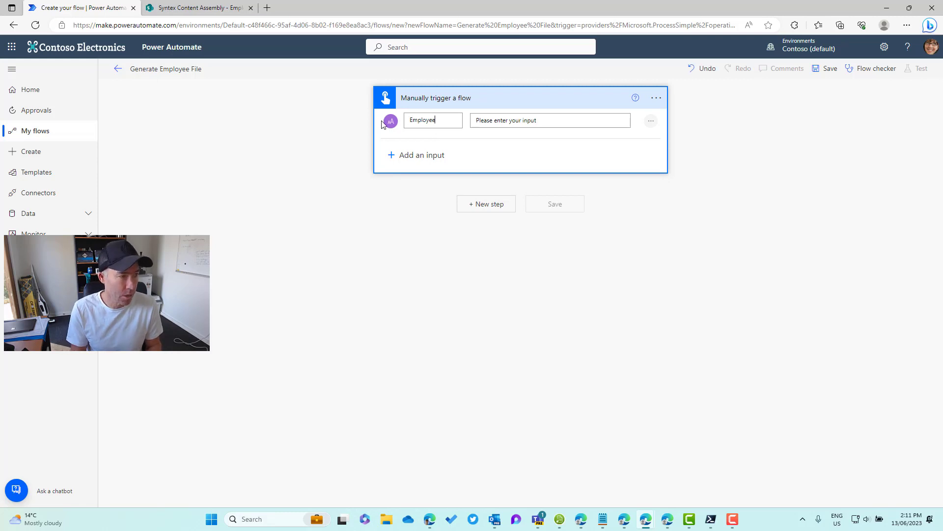
type("Name")
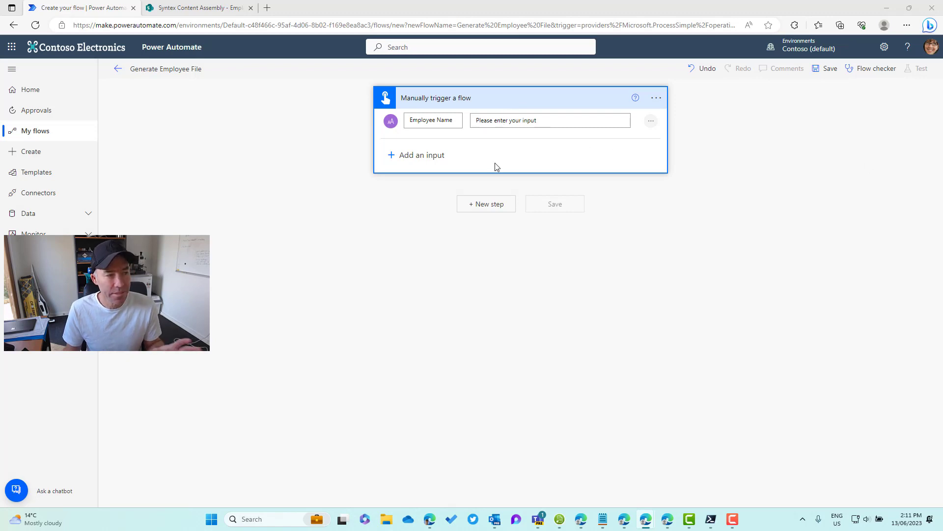
mouse_move(490, 185)
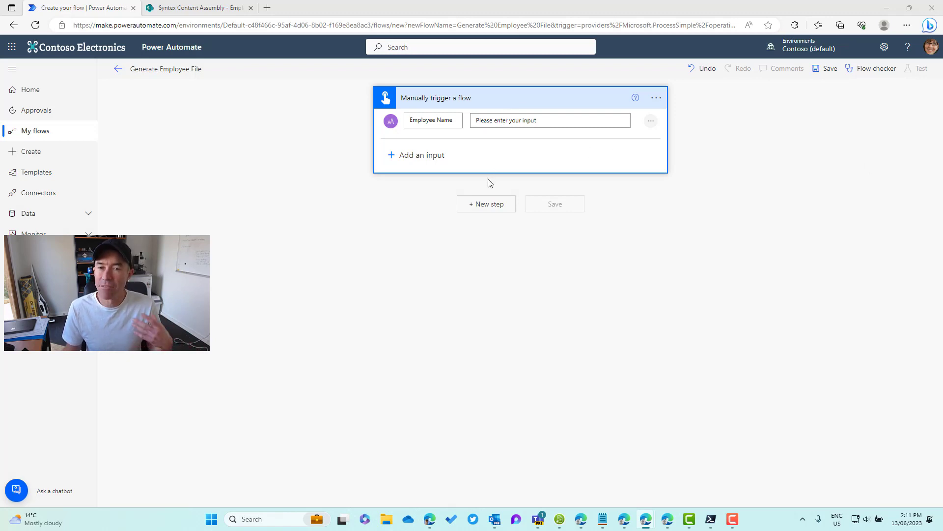
left_click(485, 203)
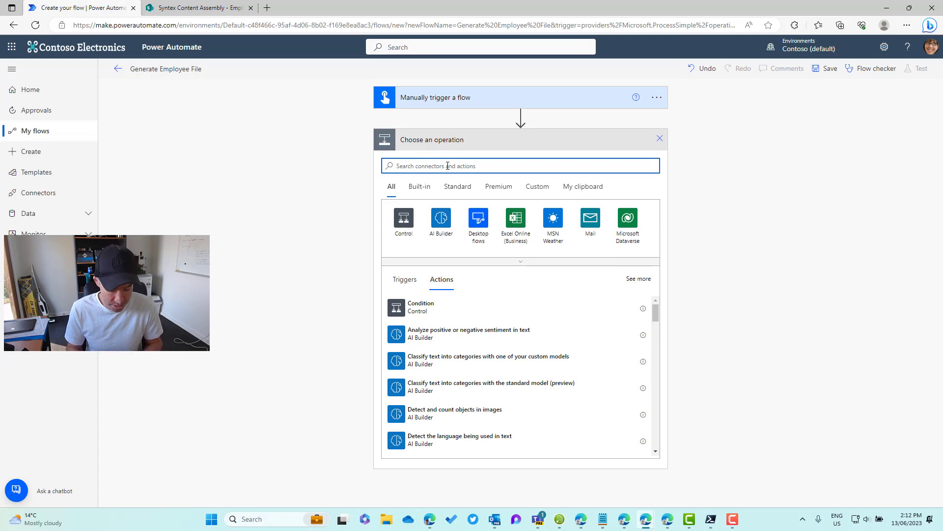
Step: Add SharePoint's 'Create new document set' action after the manual trigger
type("sharepoint")
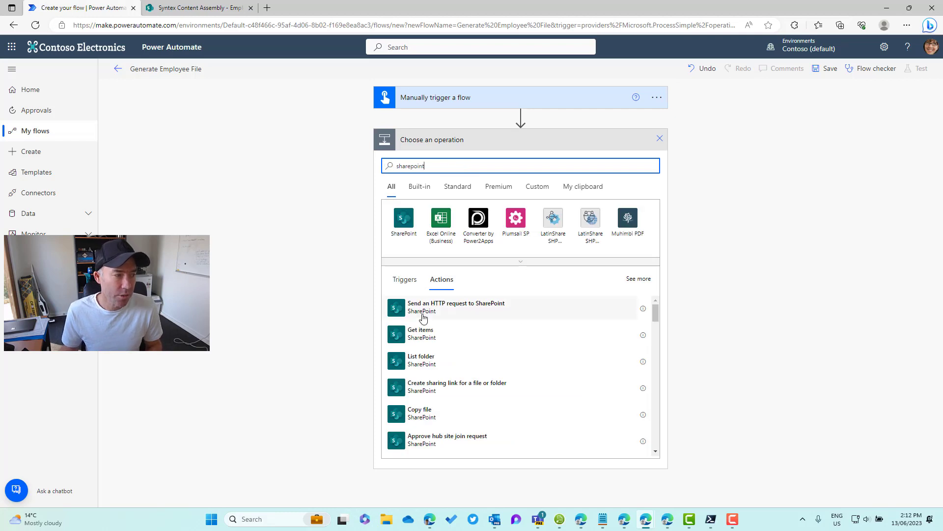
left_click(403, 221)
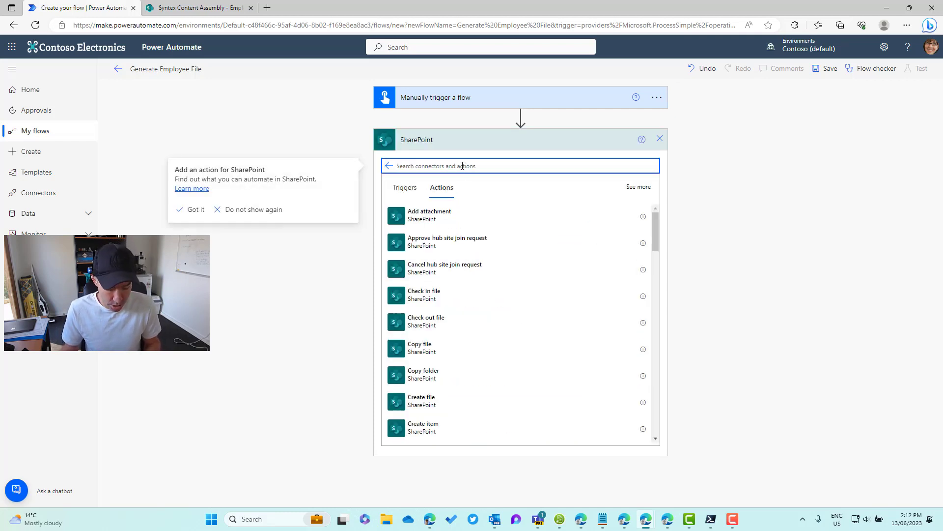
type("create")
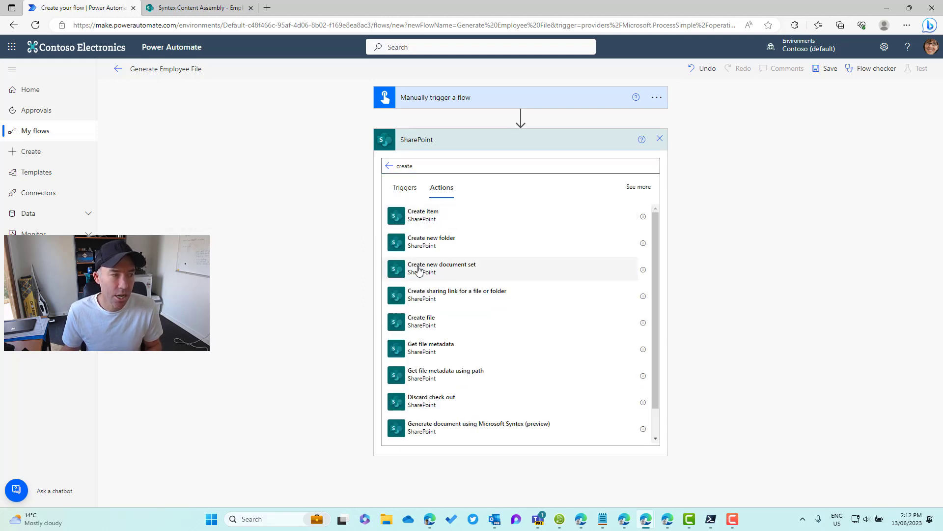
left_click(441, 268)
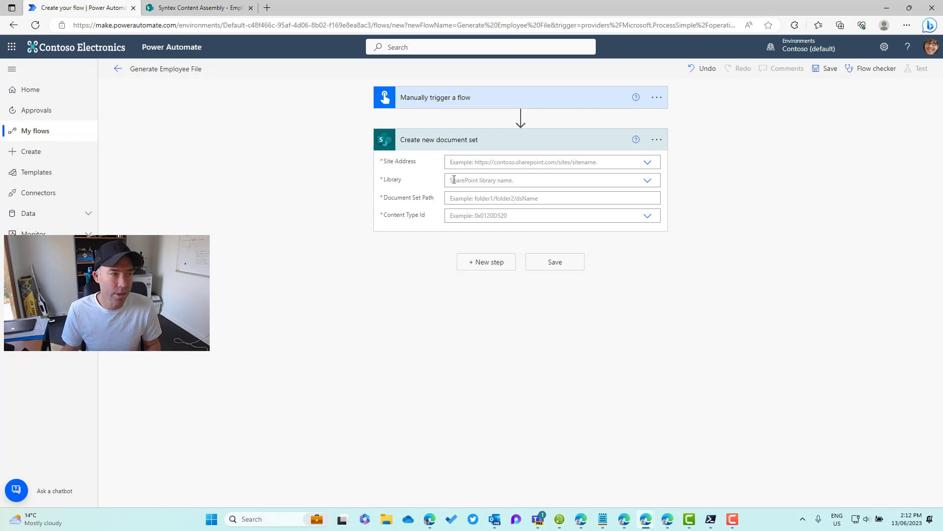
Step: Target Syntex Content Assembly's Employee Files library, with path Employee Name and content type Document Set
left_click(552, 162)
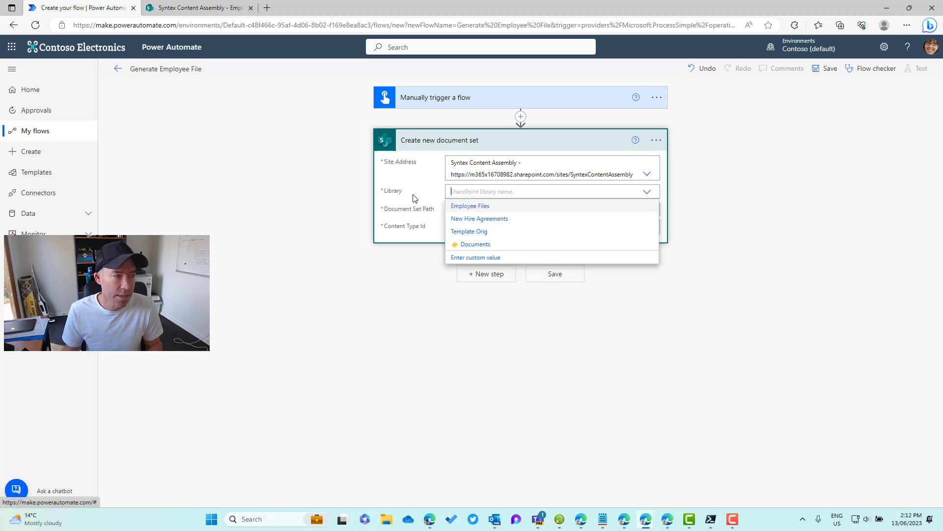
left_click(470, 206)
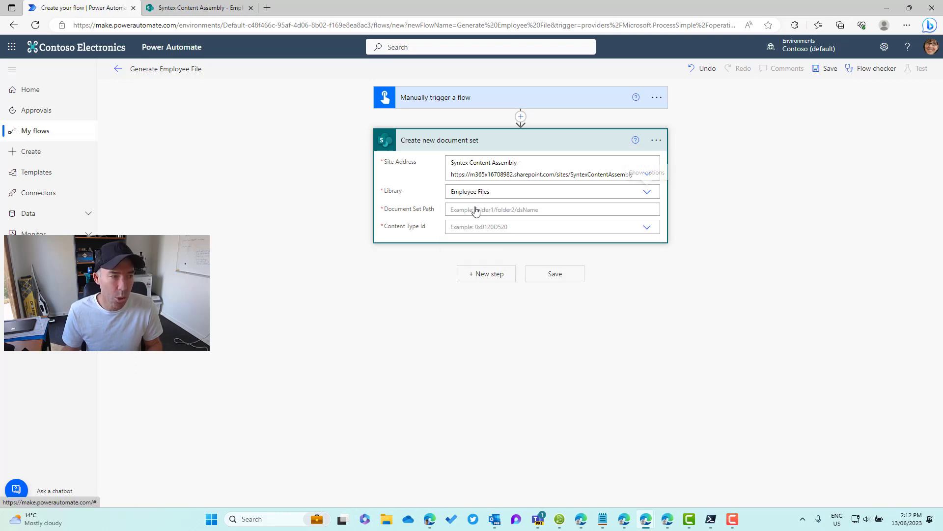
left_click(551, 209)
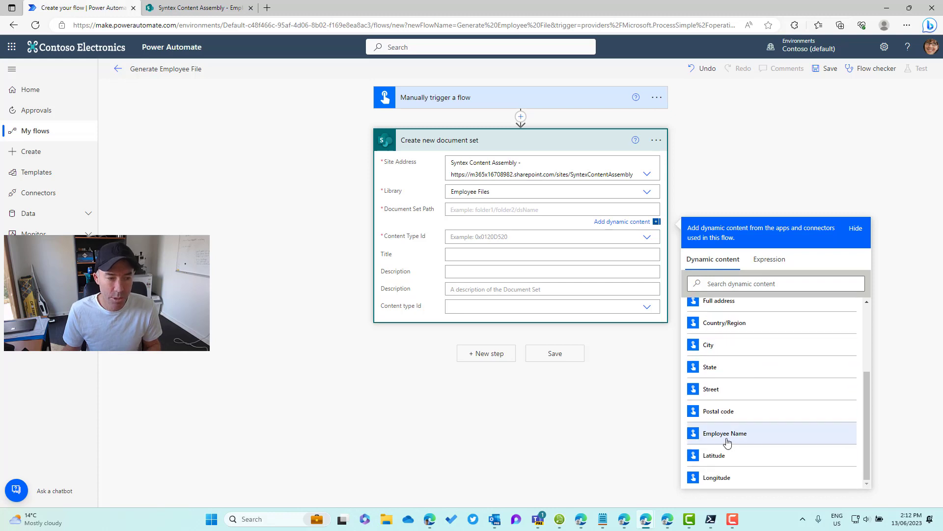
left_click(725, 433)
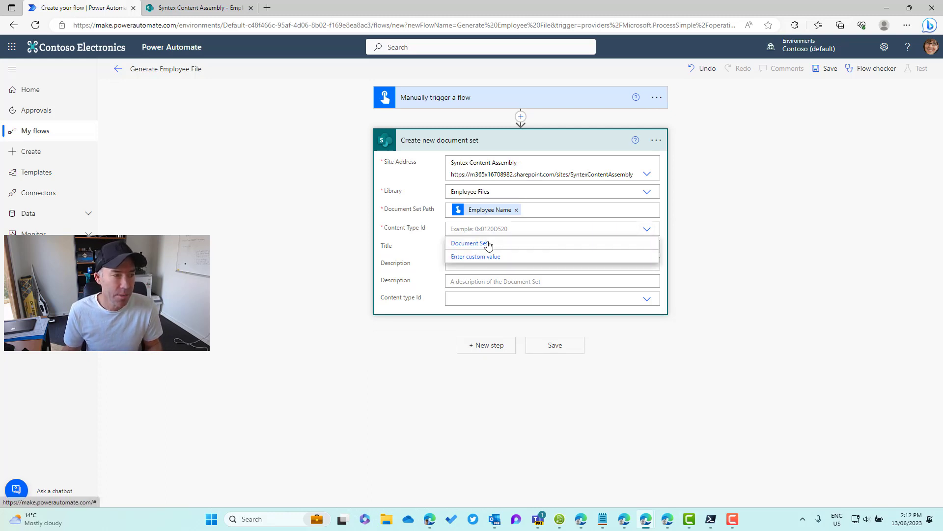
left_click(472, 244)
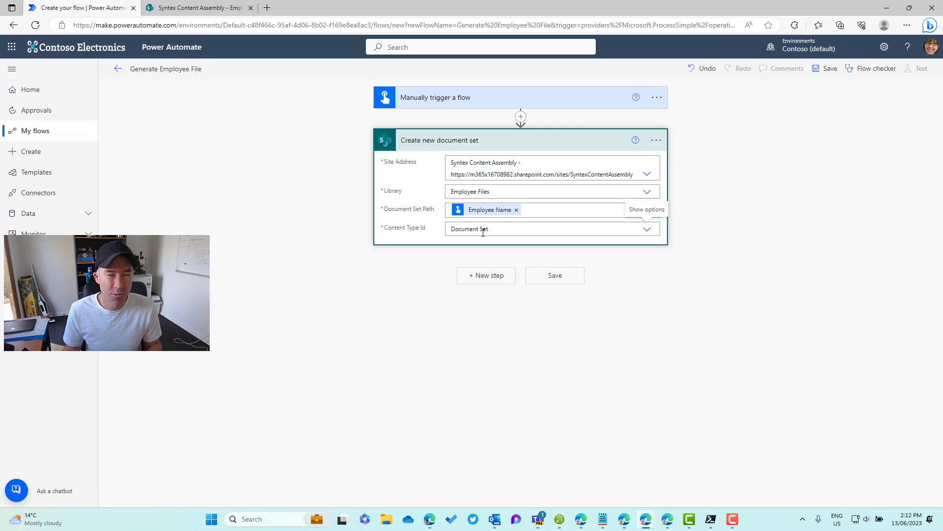
Step: Set the document set title to Employee Name and content type Id to Document
left_click(646, 208)
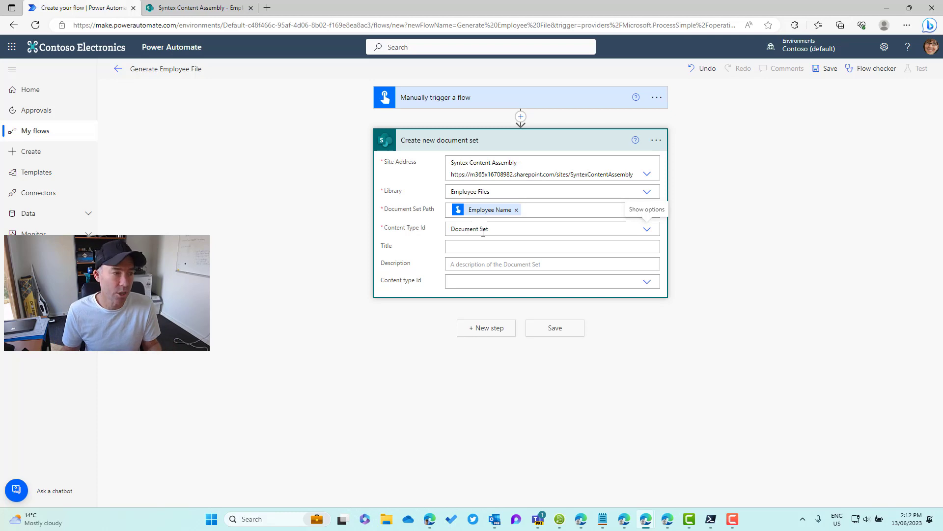
left_click(551, 246)
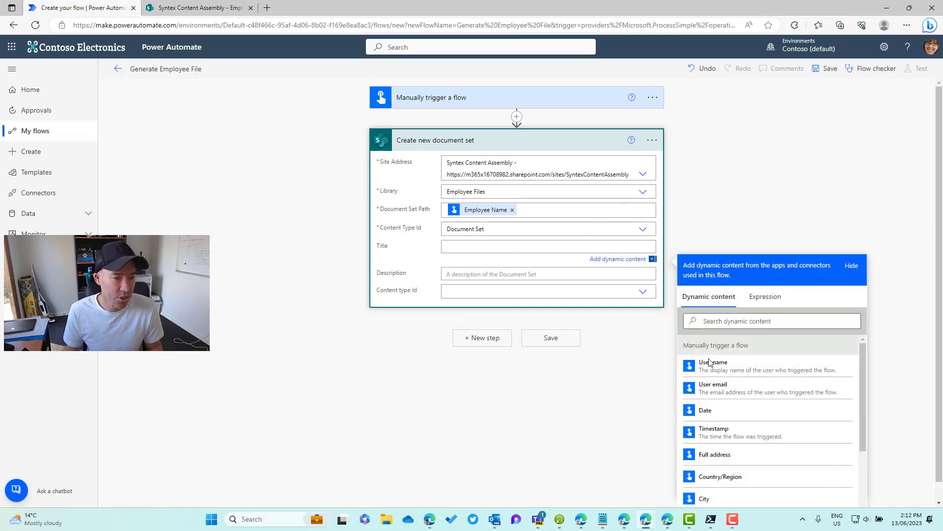
scroll("down", 3)
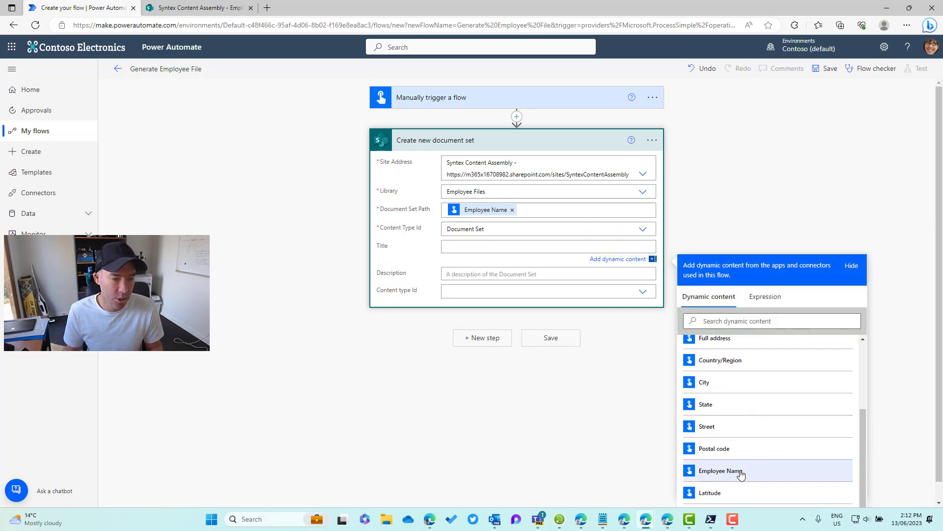
left_click(719, 470)
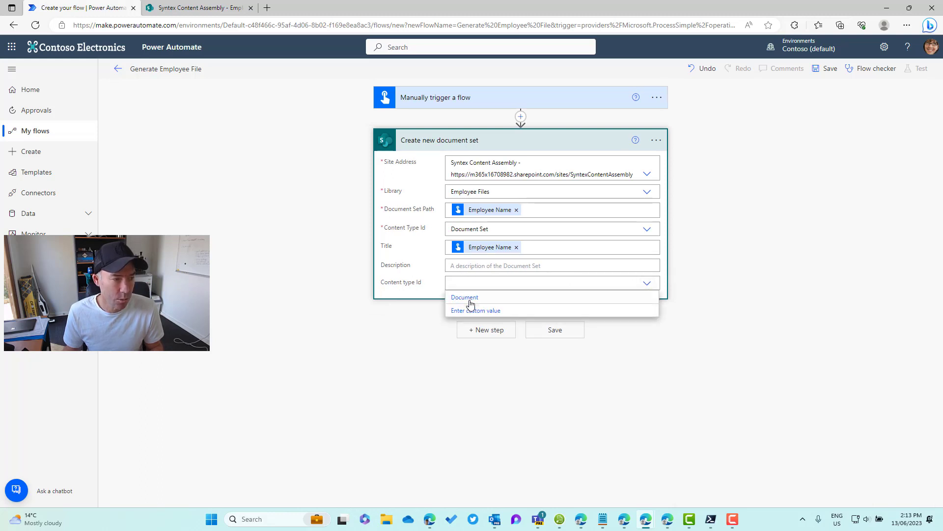
left_click(464, 297)
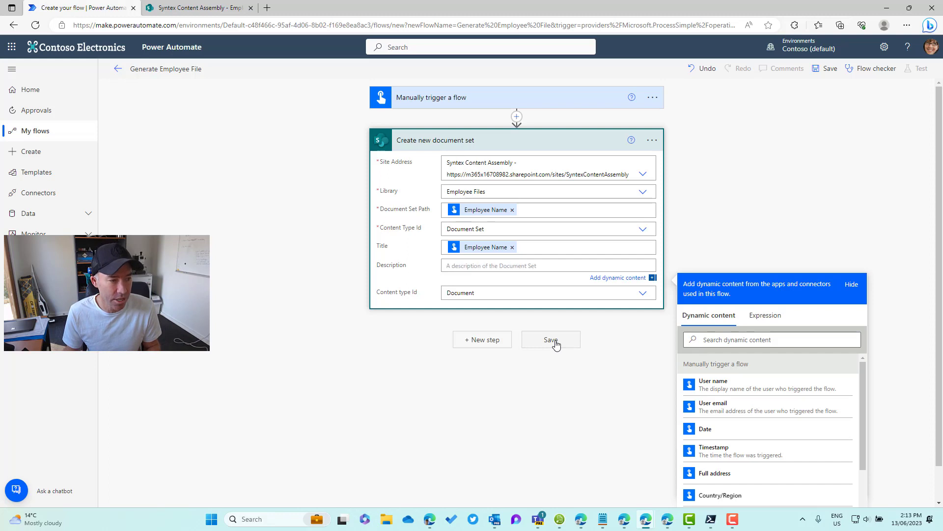
Step: Save the flow and start a manual test run
left_click(550, 339)
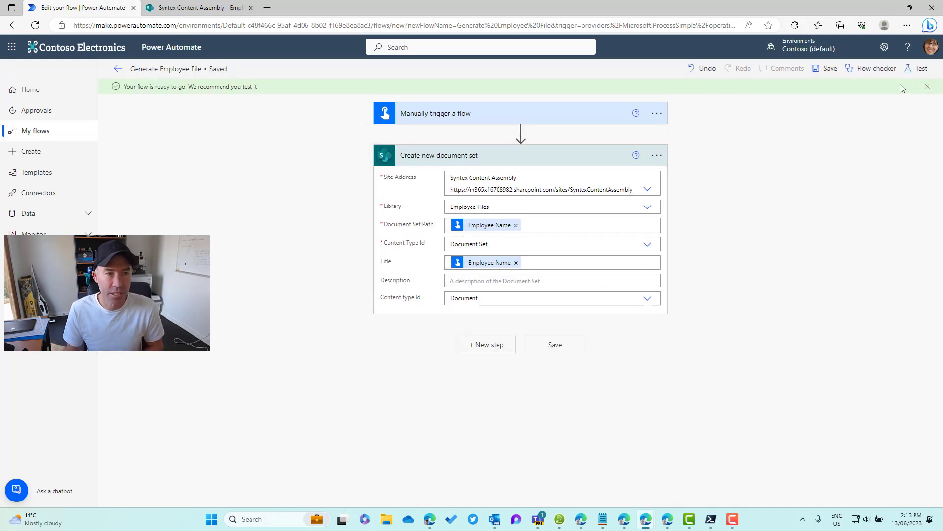
left_click(917, 68)
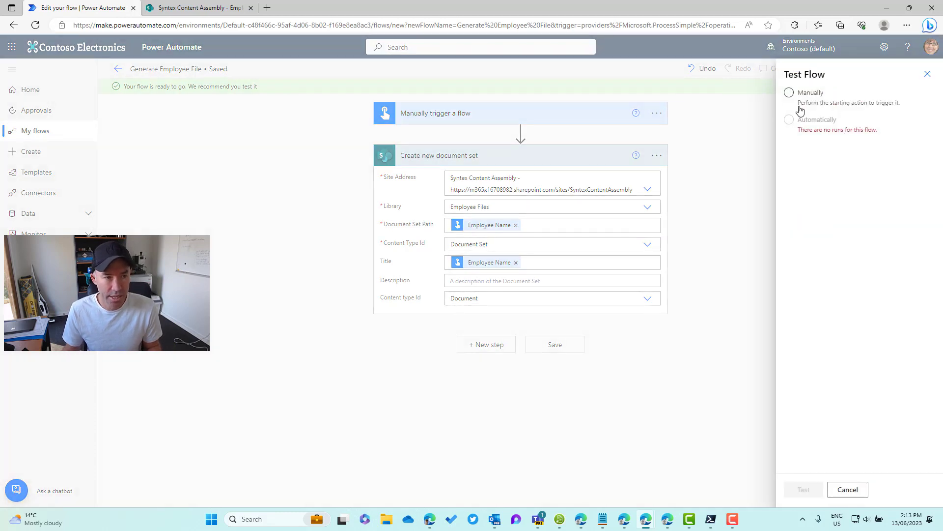
left_click(789, 93)
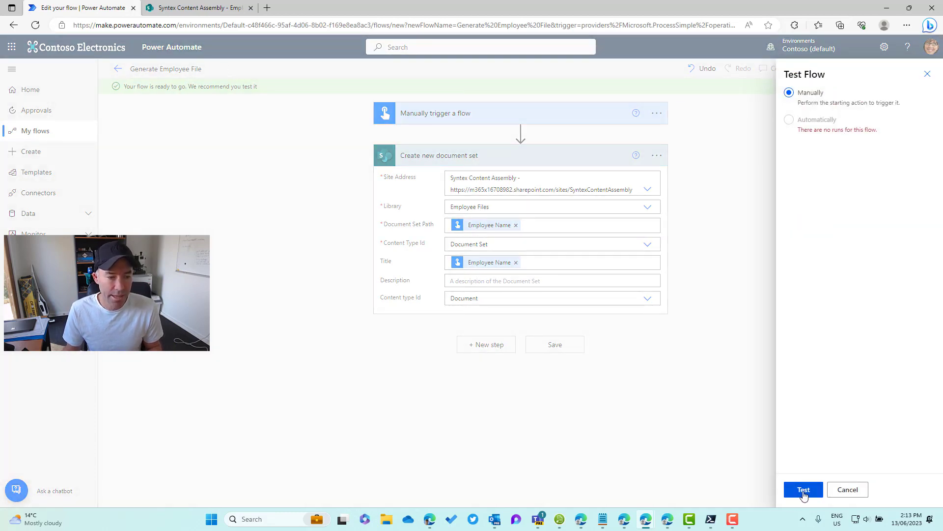
left_click(804, 490)
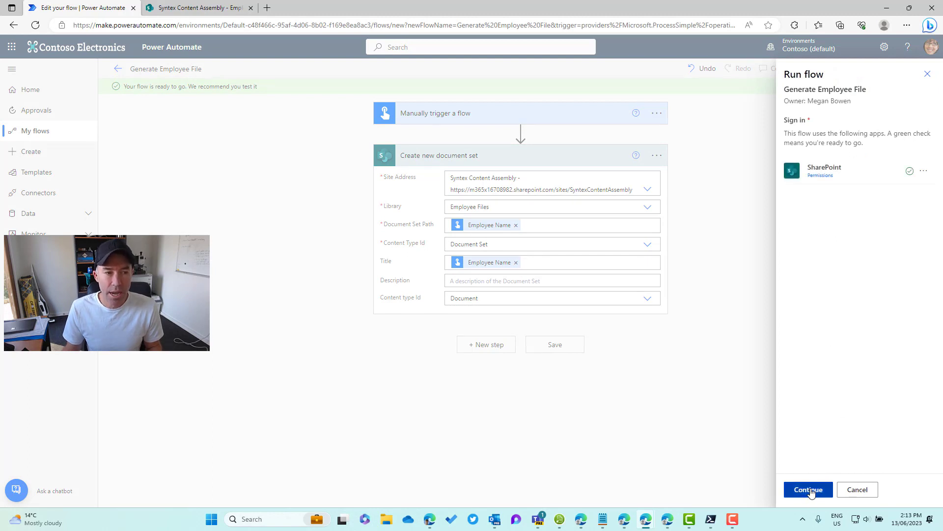
Step: Run the test with Employee Name 'Alex Wilber' and close the success notice
left_click(807, 489)
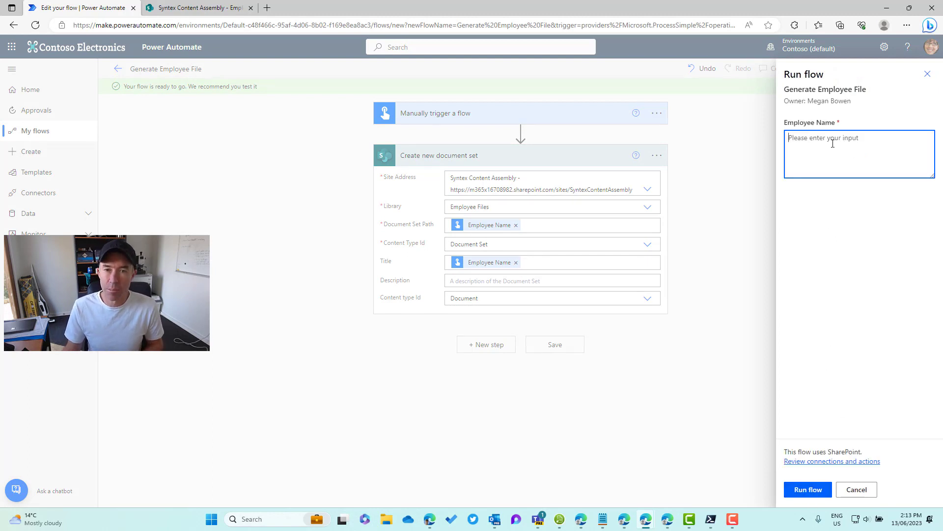
type("Alex")
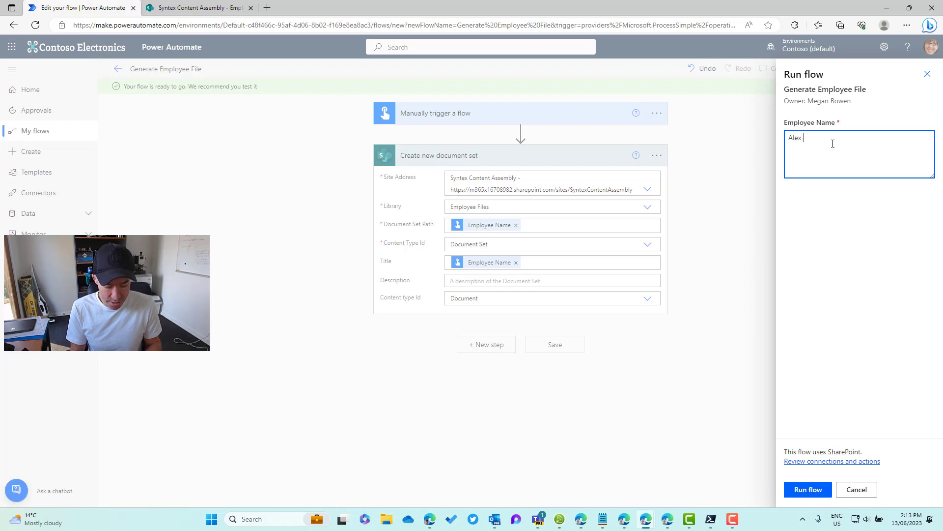
type("Wilber")
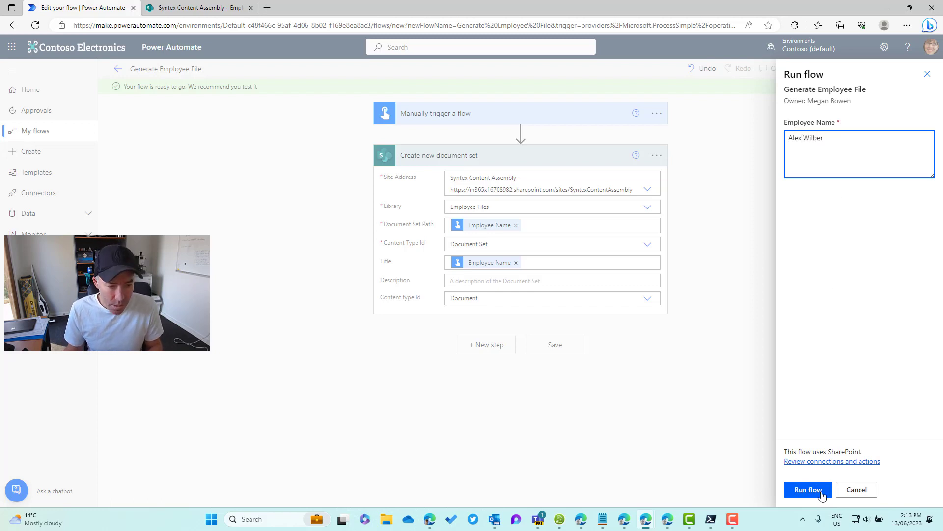
left_click(807, 489)
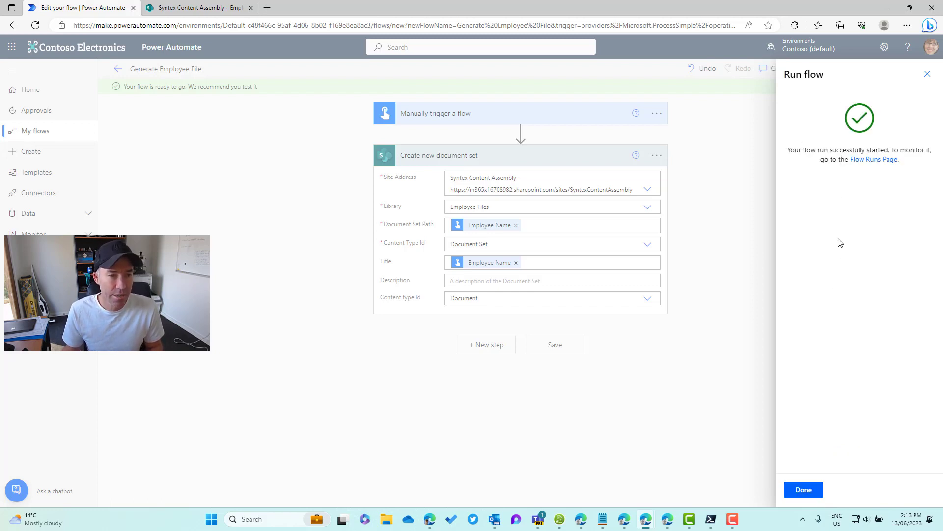
left_click(803, 490)
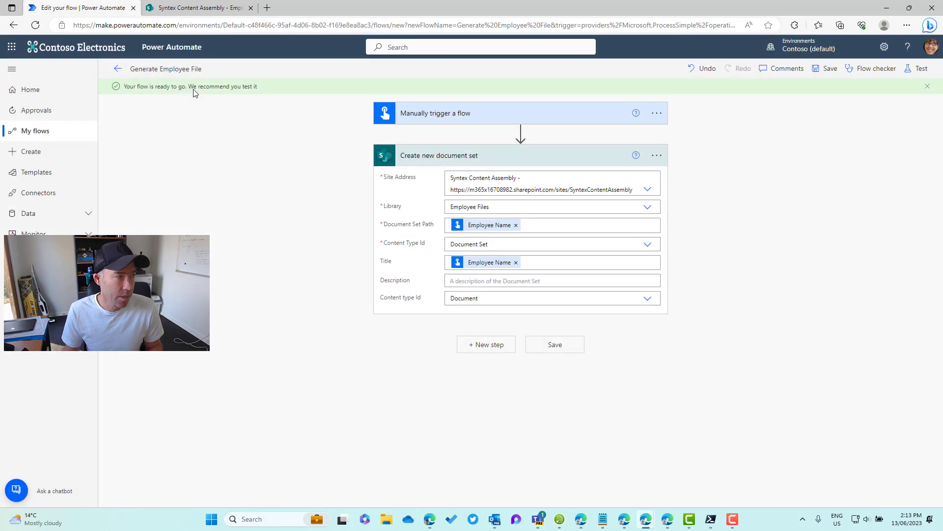
Step: Delete the new Alex Wilber document set from Employee Files, then return to the flow
left_click(920, 68)
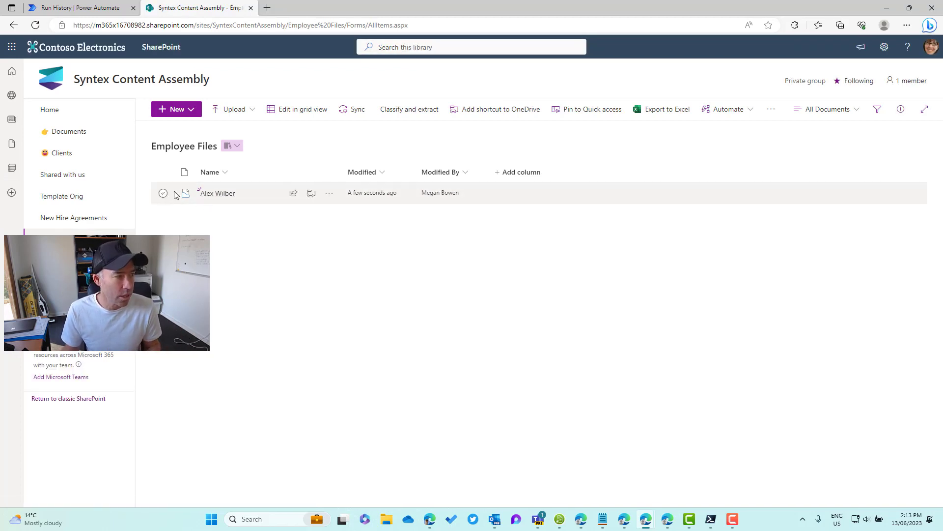
left_click(162, 193)
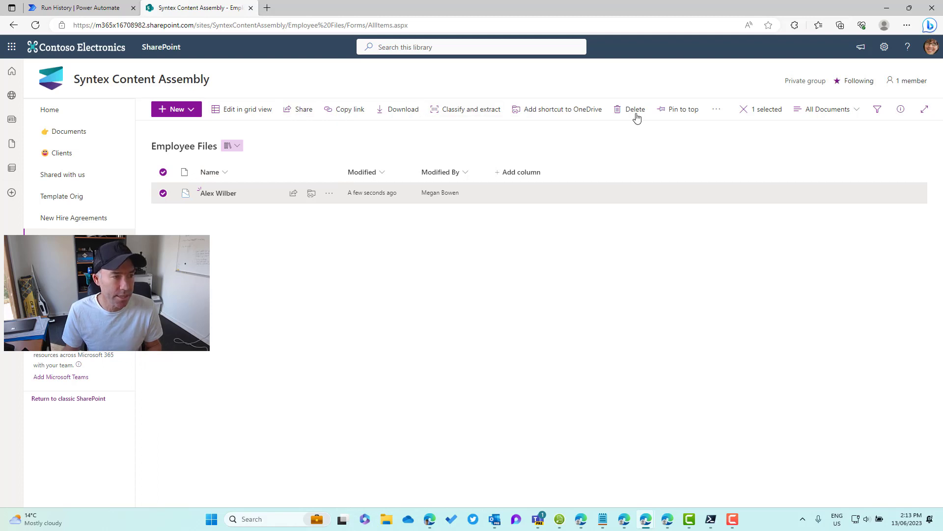
left_click(629, 109)
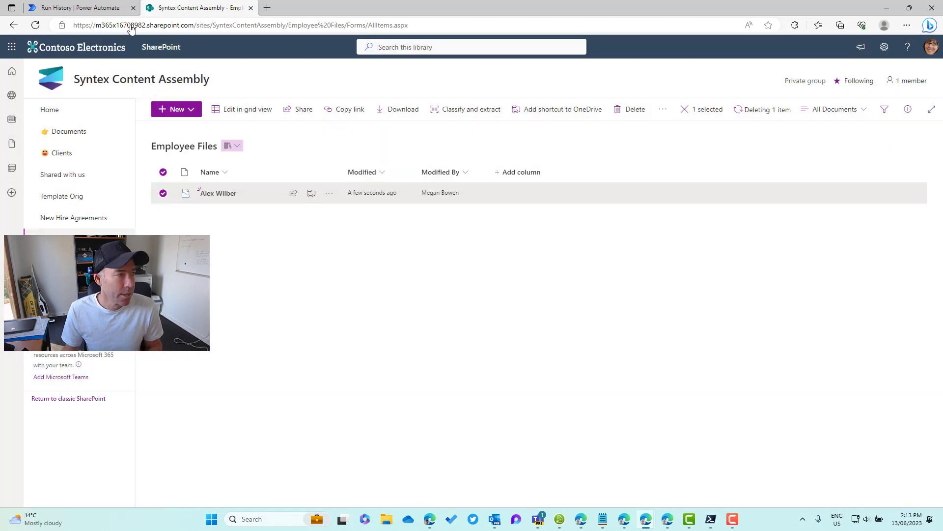
left_click(78, 8)
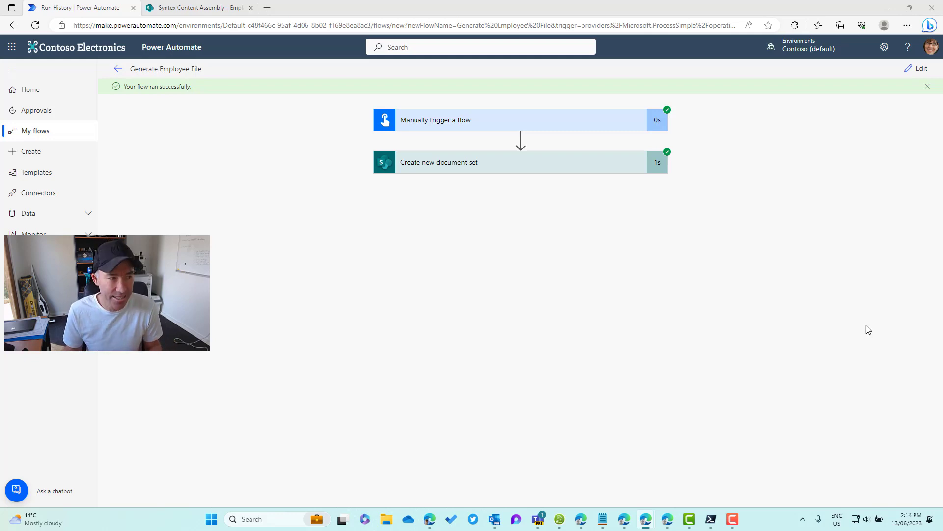
Step: Edit the flow and add SharePoint's 'Grant access to an item or a folder' action
left_click(920, 68)
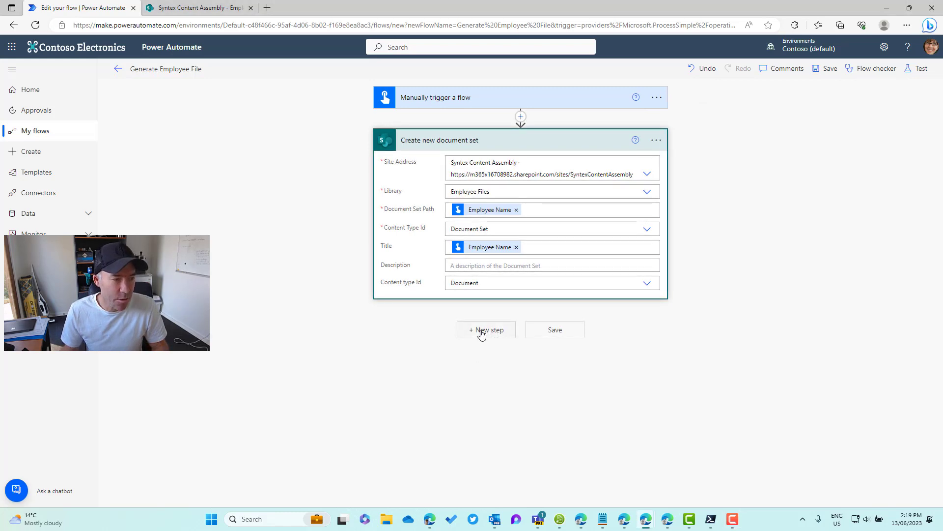
left_click(485, 329)
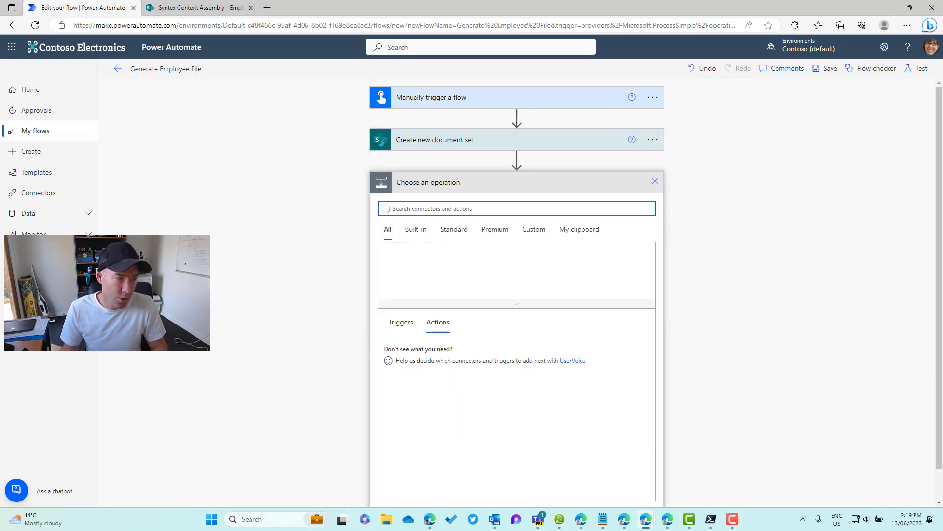
type("sharepoint")
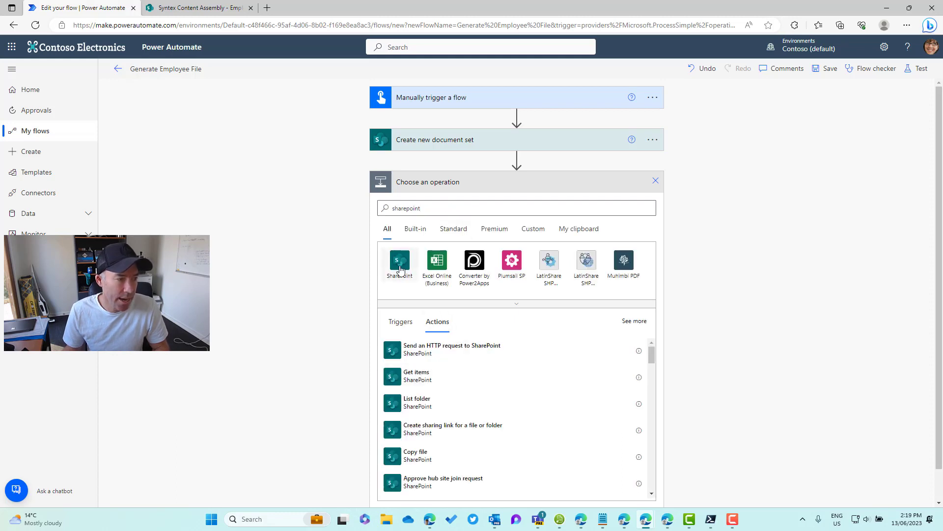
left_click(399, 259)
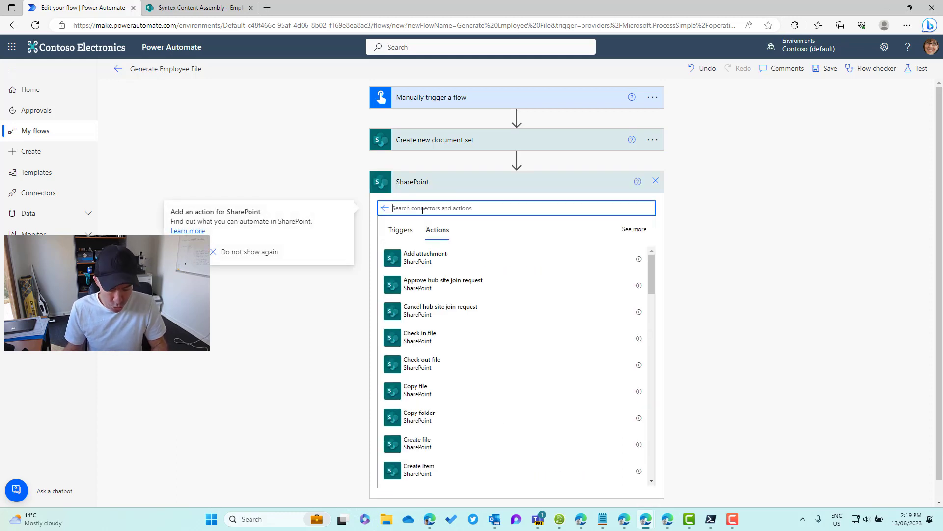
type("grant")
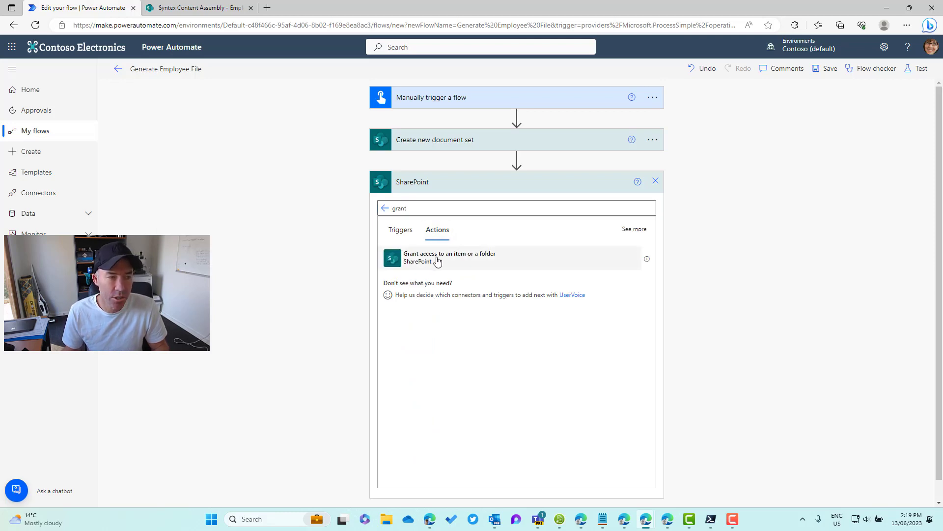
left_click(449, 257)
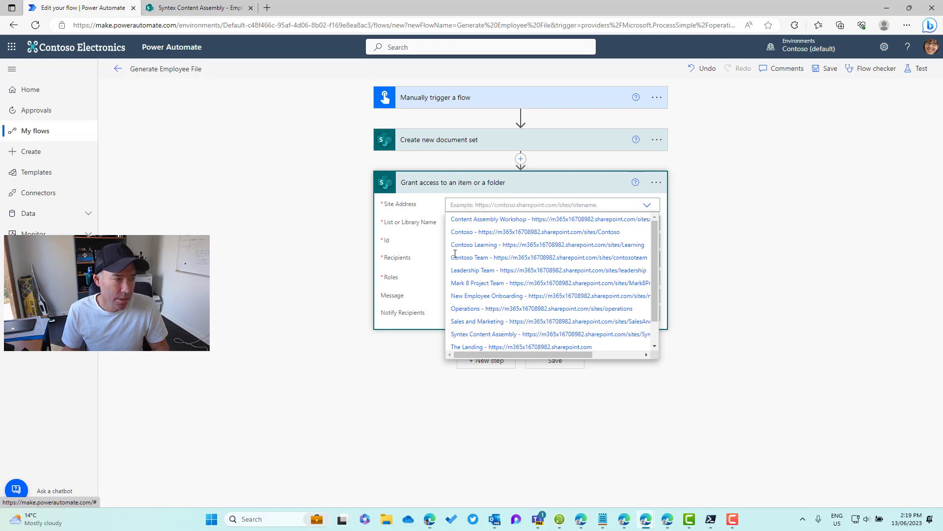
Step: Target the new document set's ID in Employee Files and add Alex Wilber as recipient
left_click(483, 334)
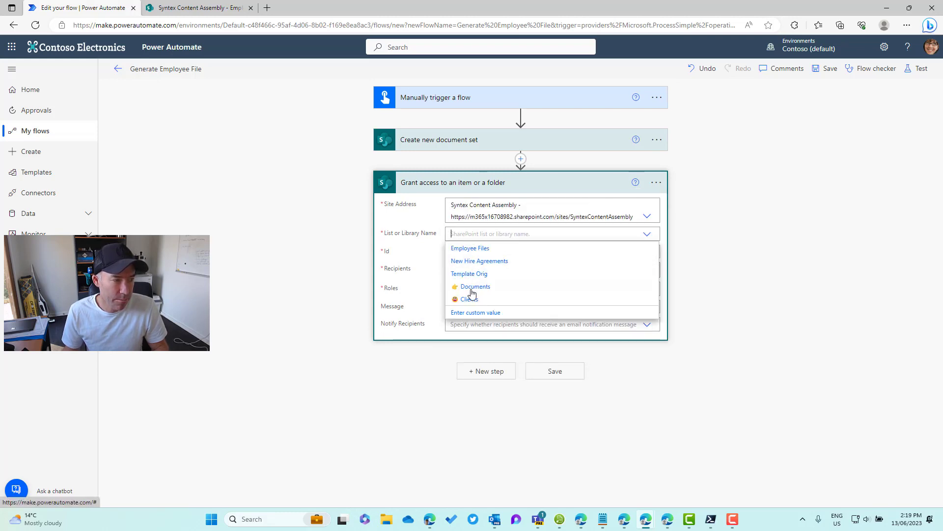
left_click(470, 248)
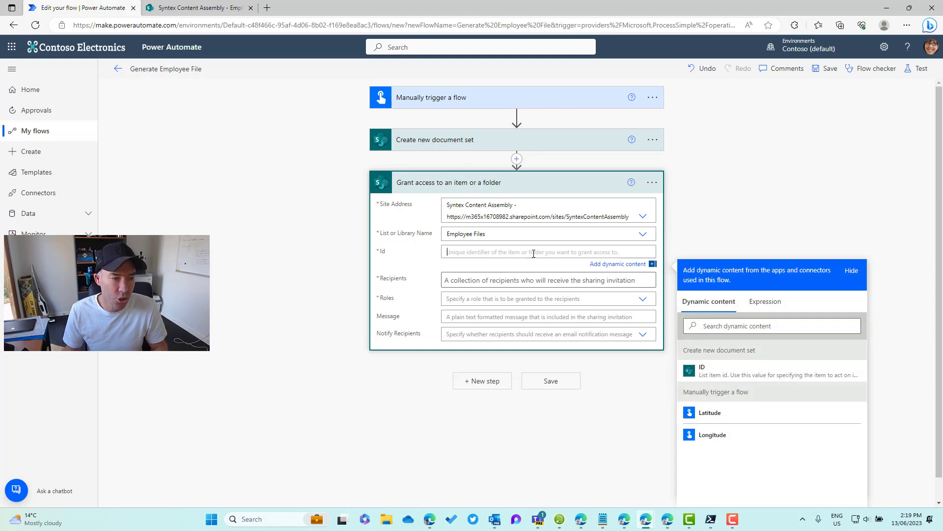
left_click(702, 372)
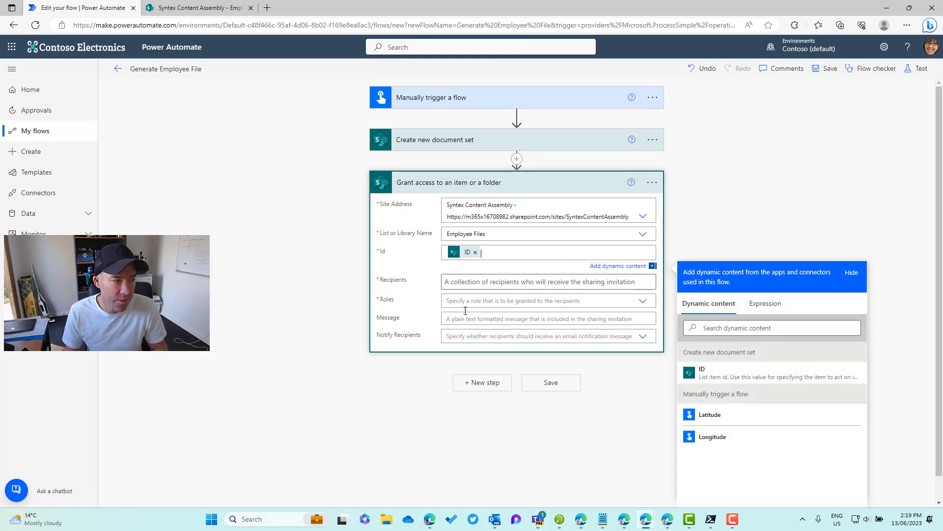
left_click(546, 281)
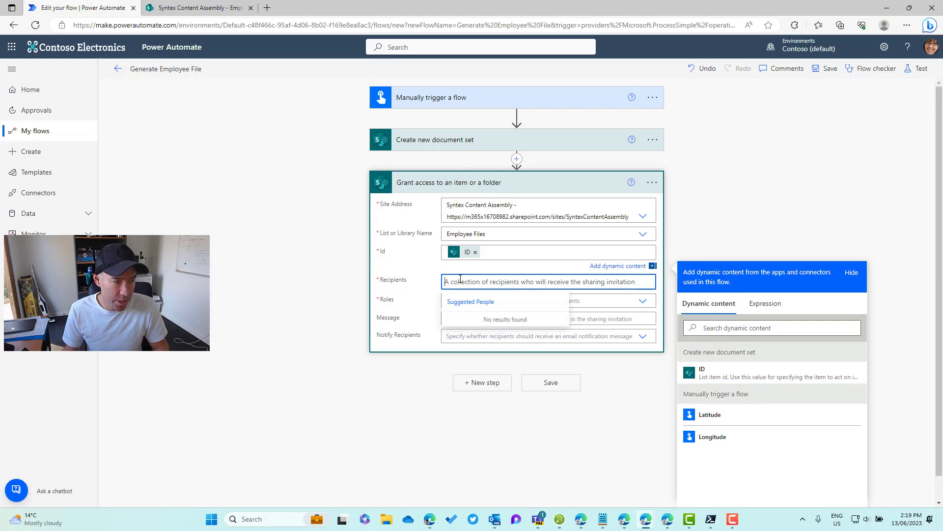
type("alex")
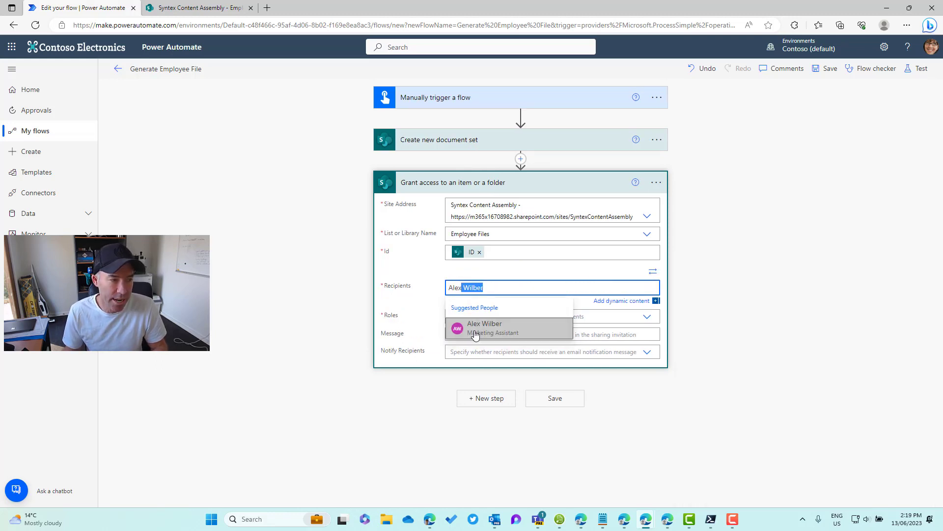
left_click(485, 328)
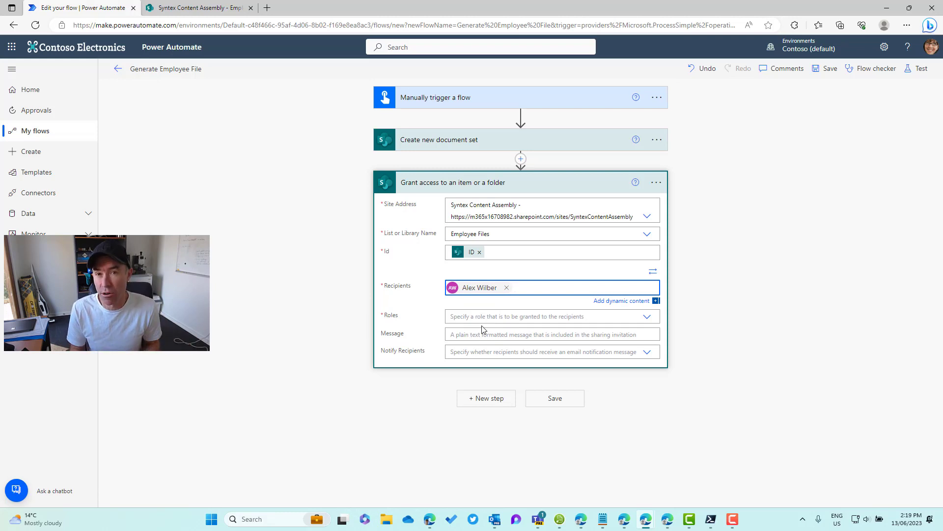
Step: Give the recipient the Can edit role, add a message, and turn notifications on
left_click(571, 287)
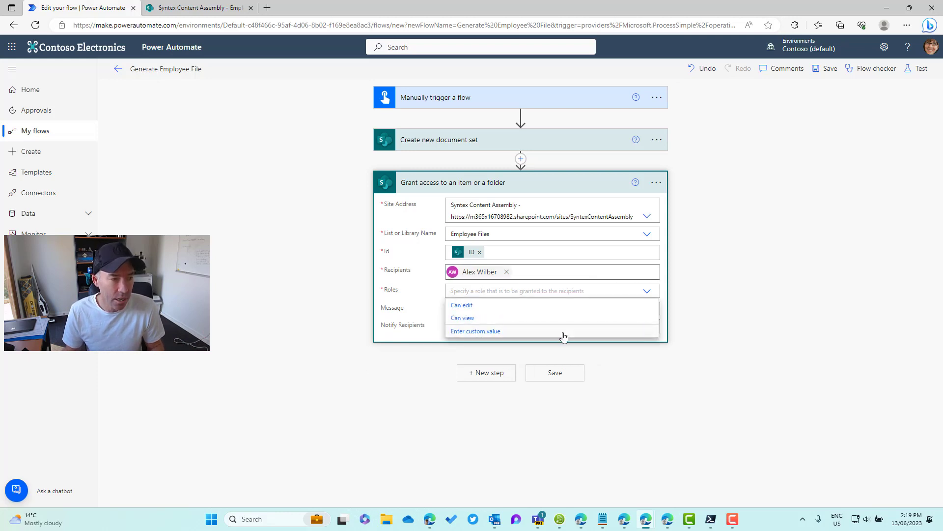
left_click(462, 305)
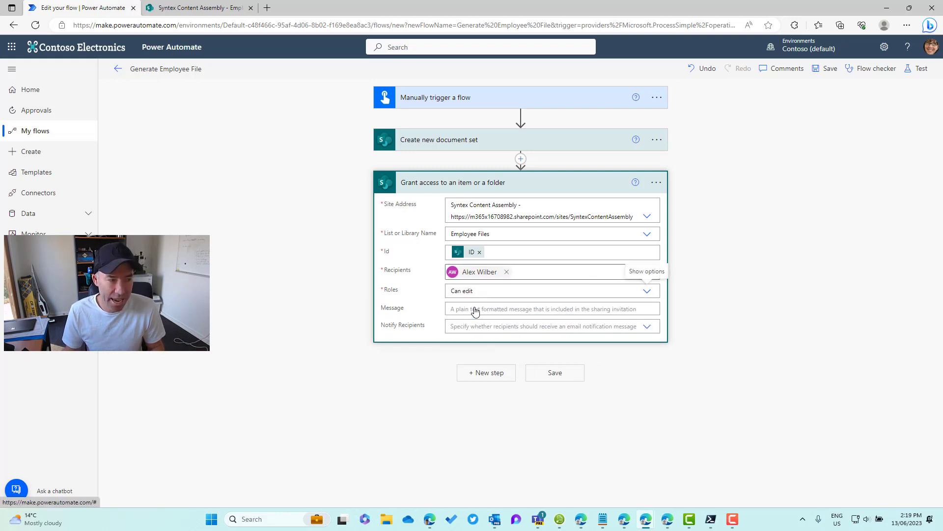
mouse_move(475, 308)
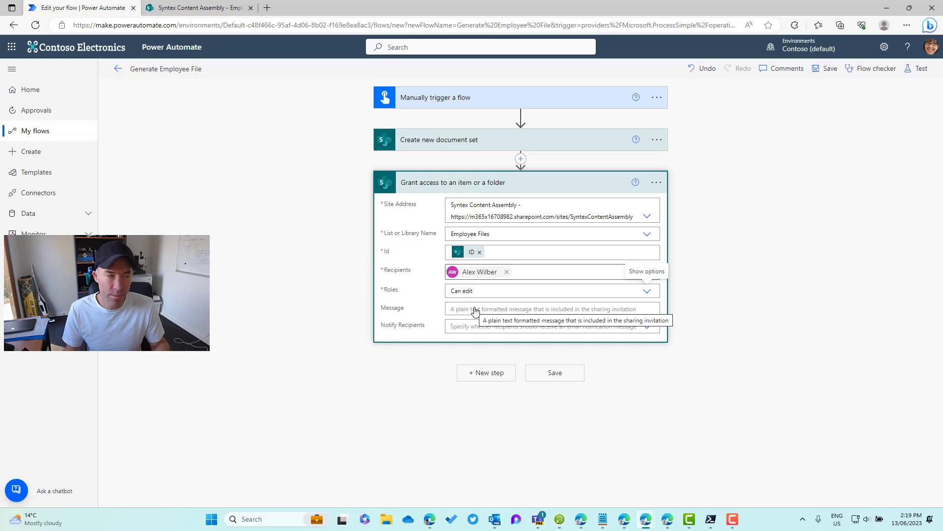
mouse_move(480, 291)
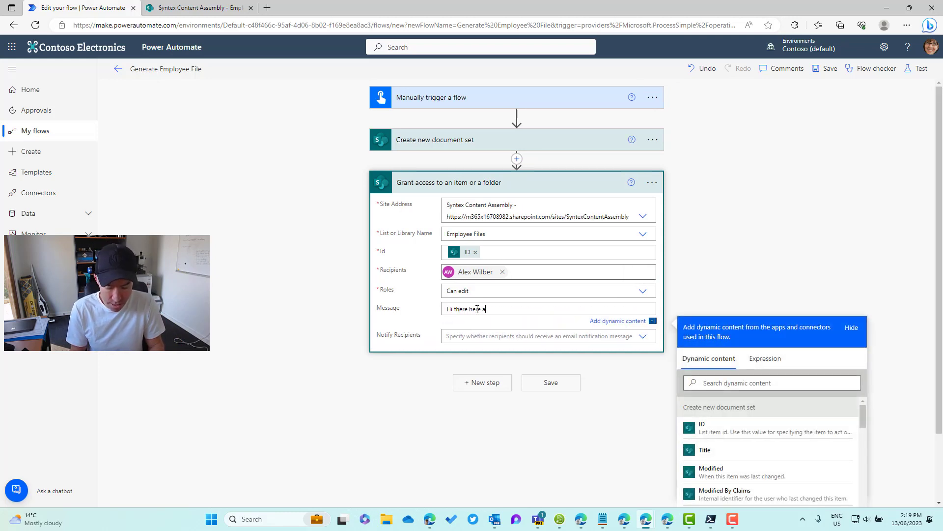
type("re your files")
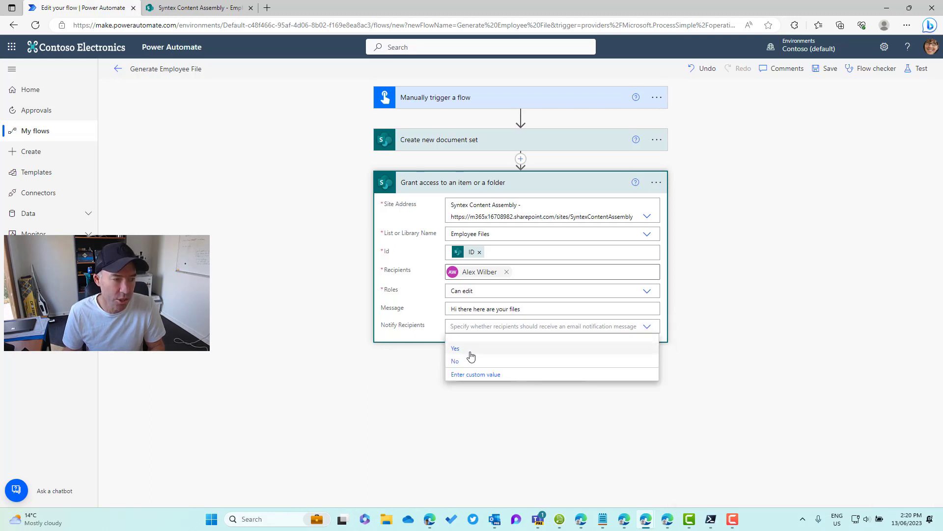
left_click(456, 348)
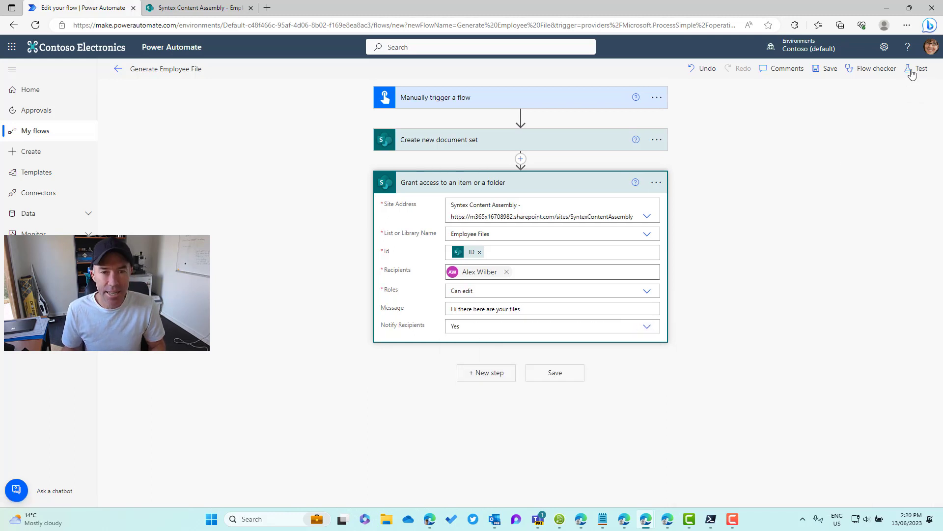
Step: Save and manually test the updated flow for an employee, then dismiss the confirmation
left_click(920, 68)
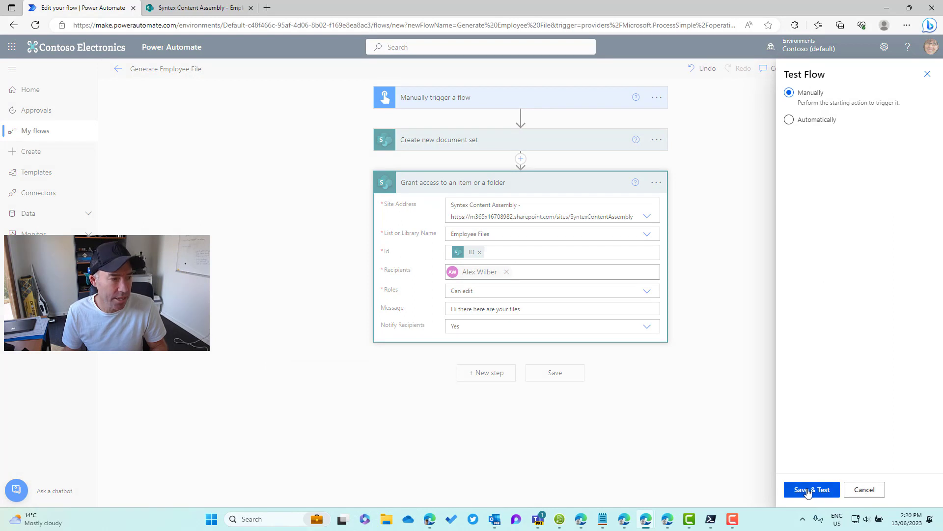
left_click(812, 490)
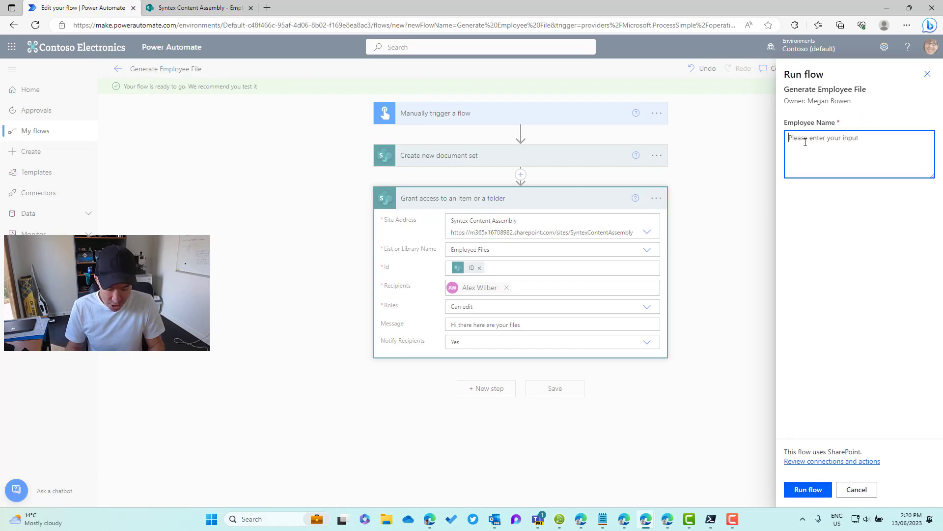
left_click(807, 490)
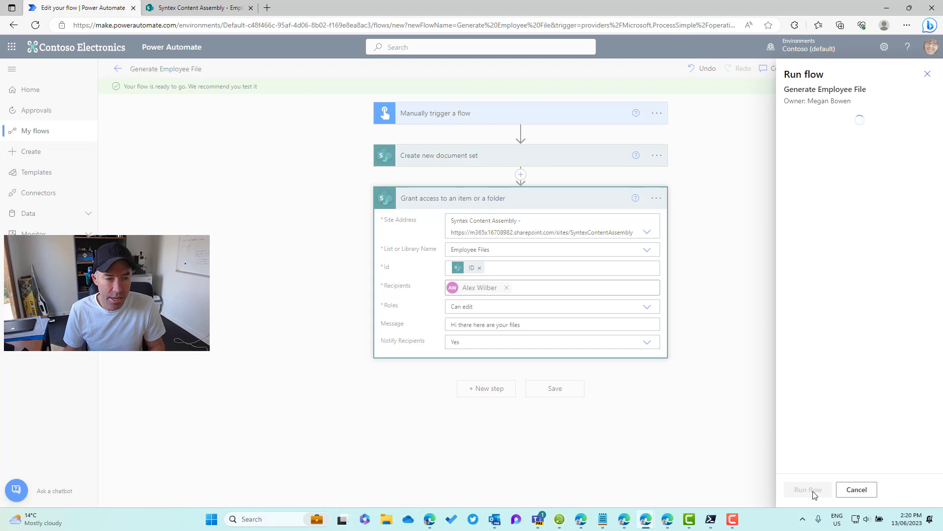
left_click(807, 490)
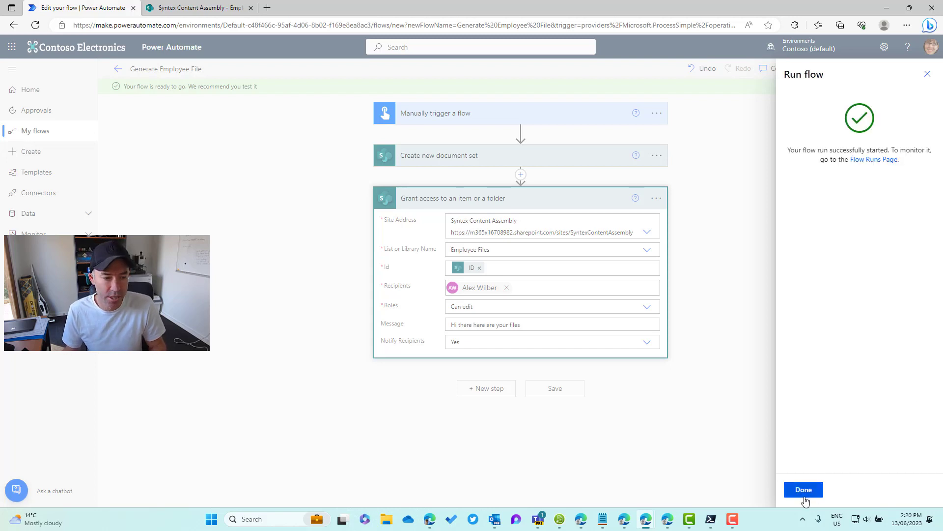
left_click(803, 490)
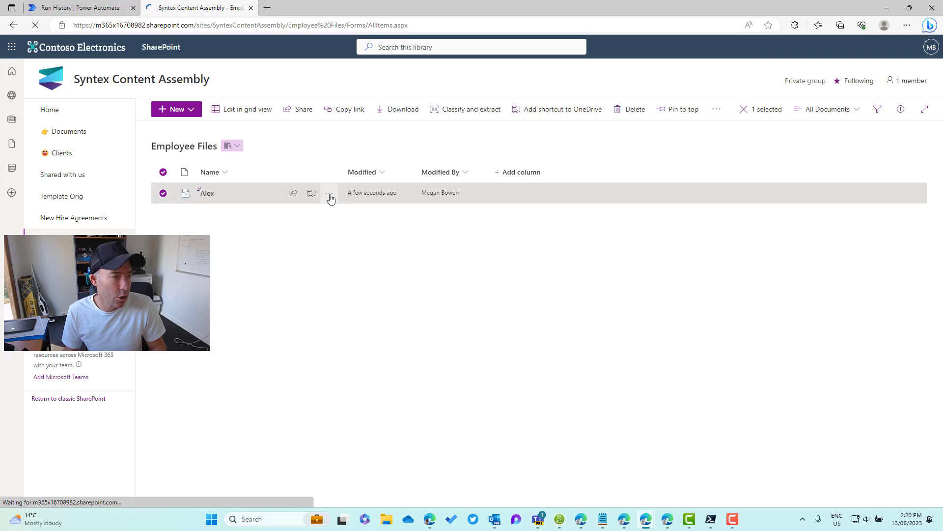
Step: Open Manage access for the Alex document set to see Alex Wilber's edit rights
left_click(329, 194)
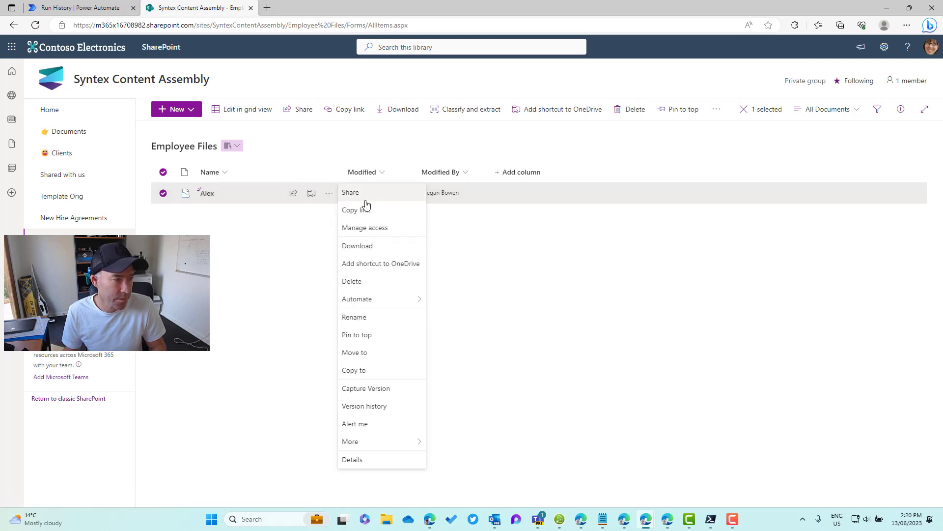
left_click(365, 228)
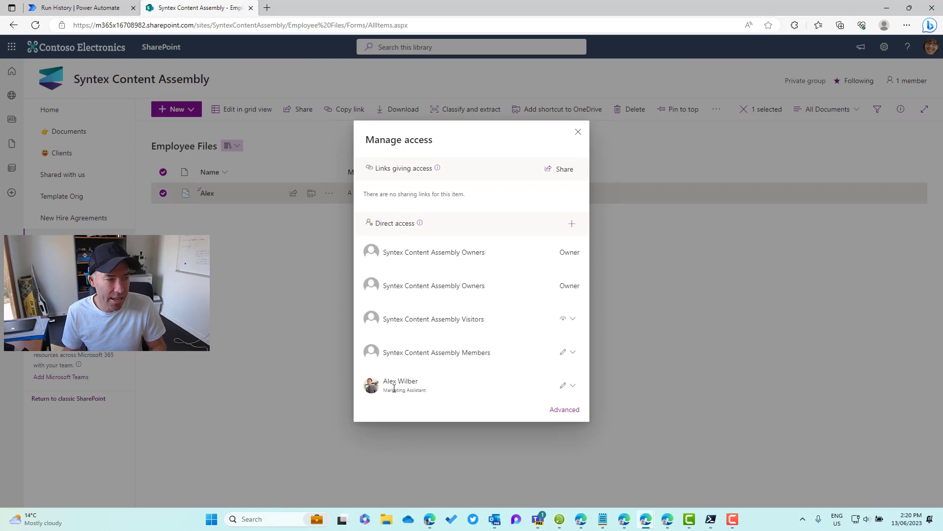
mouse_move(896, 228)
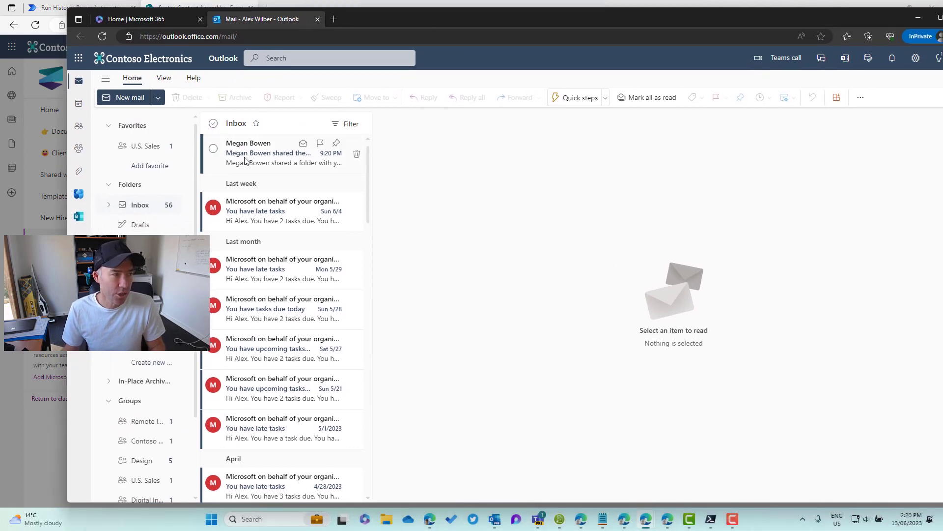
Step: Open Megan Bowen's share email about the Alex folder and follow its Open link
left_click(267, 153)
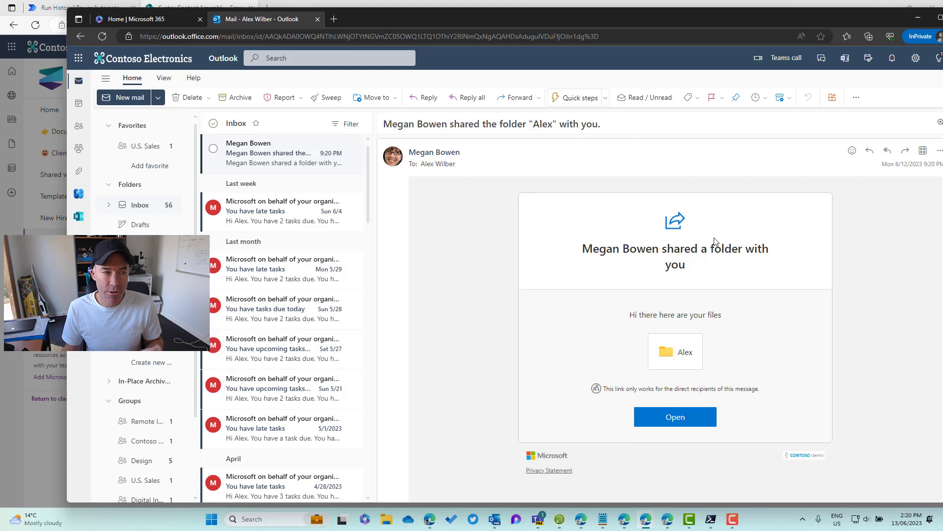
mouse_move(684, 326)
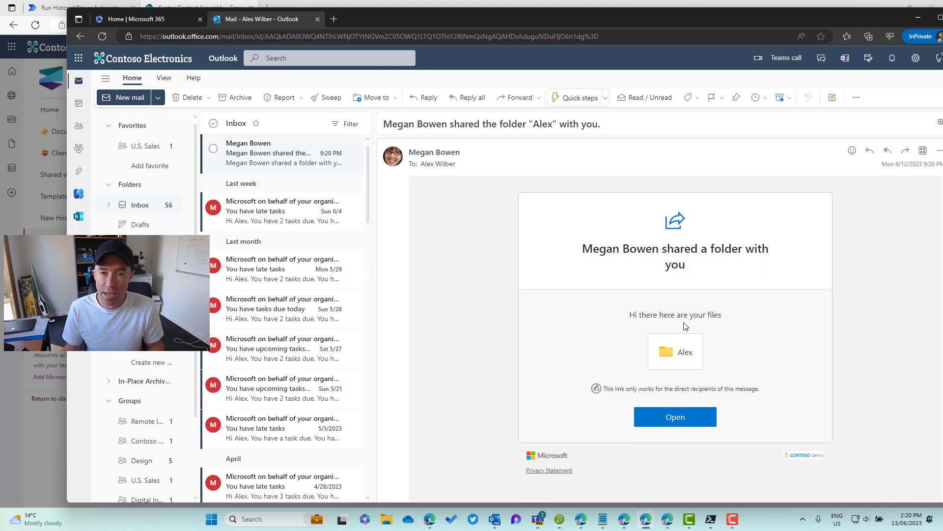
left_click(675, 416)
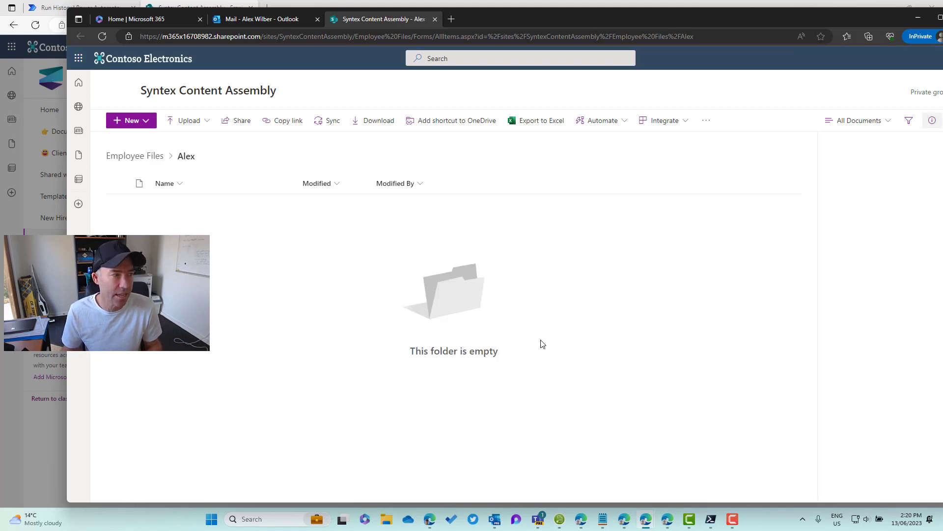
Step: Check the Alex folder's access in the details pane, then return to Employee Files
left_click(932, 120)
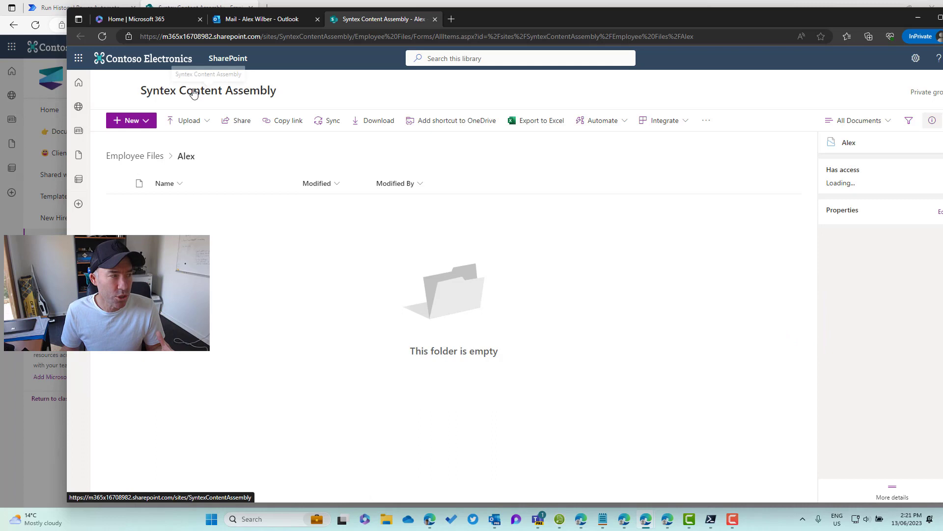
left_click(135, 155)
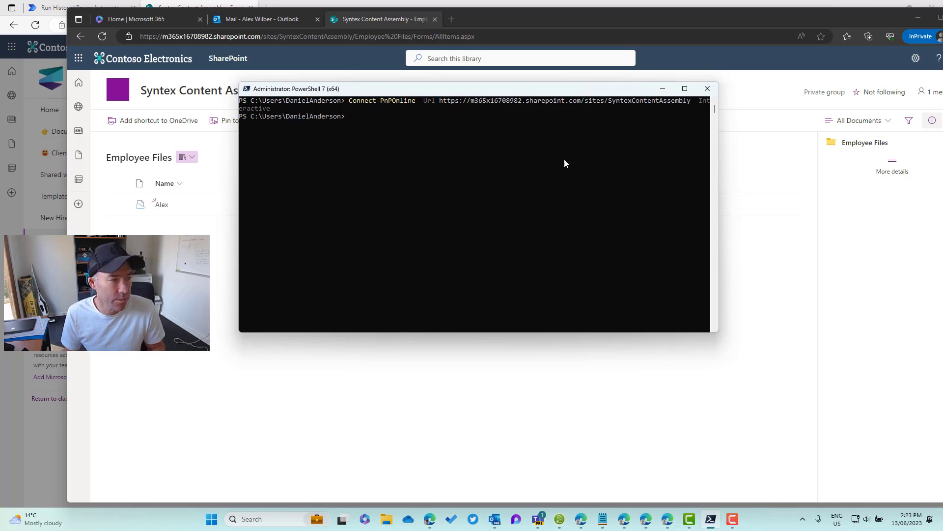
mouse_move(396, 163)
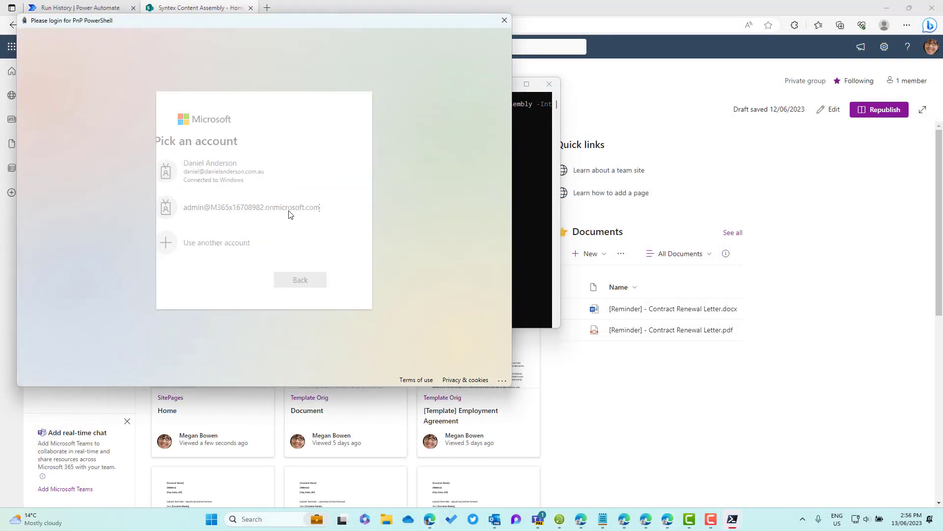
Step: Sign in as administrator, then start typing Set-PnPFolderPermission for 'Employee Files/Alex'
left_click(251, 206)
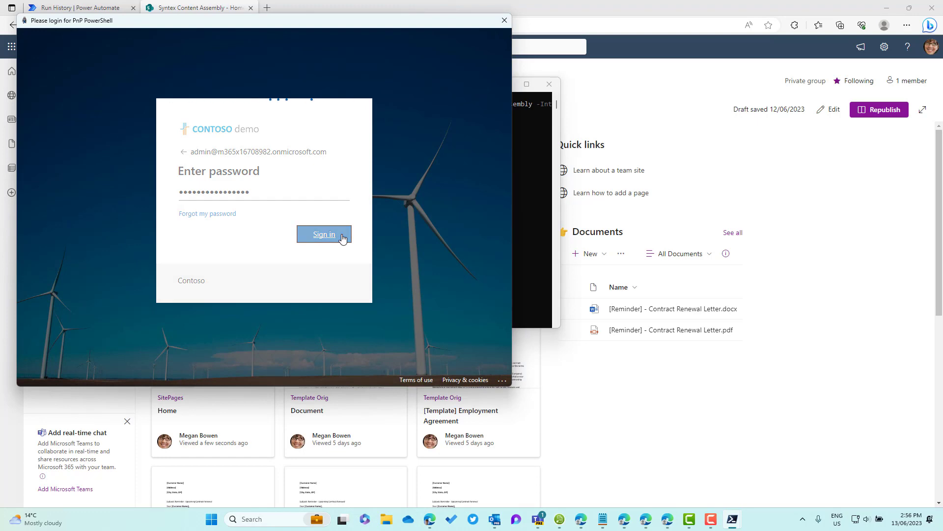
left_click(324, 234)
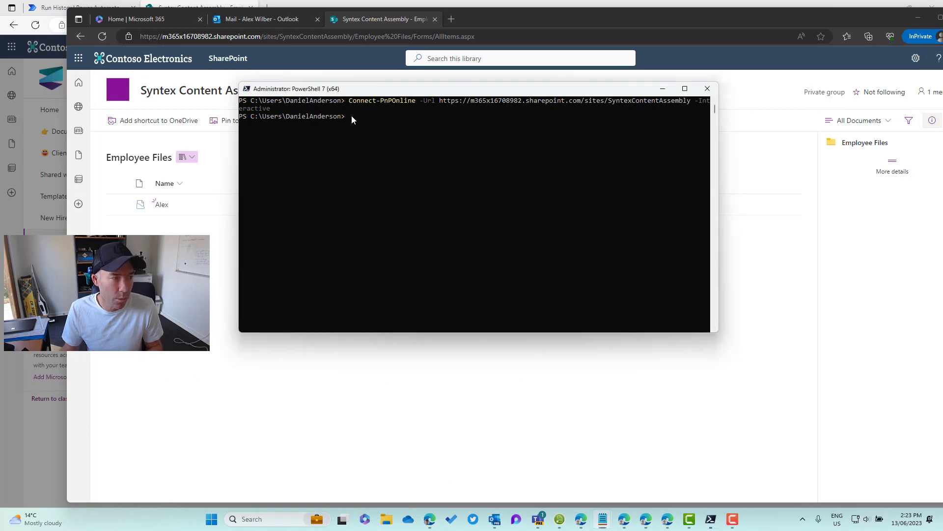
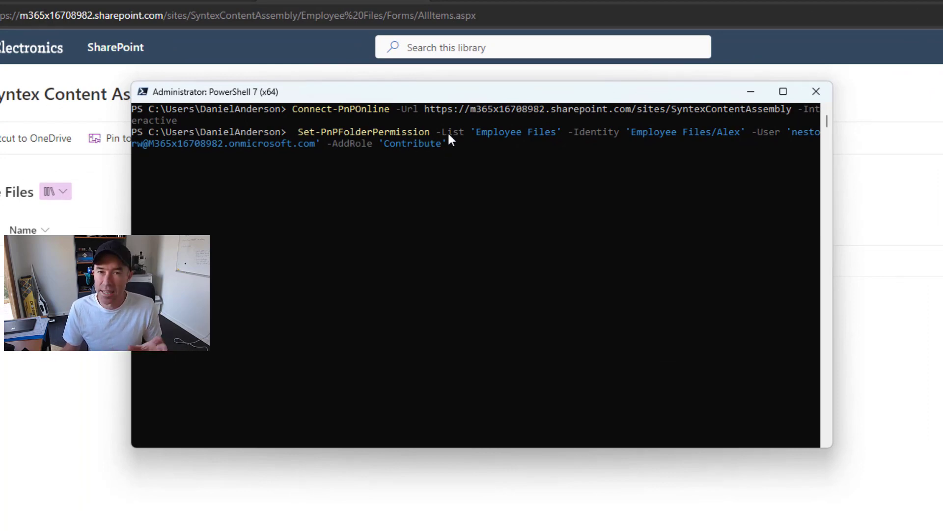
mouse_move(351, 123)
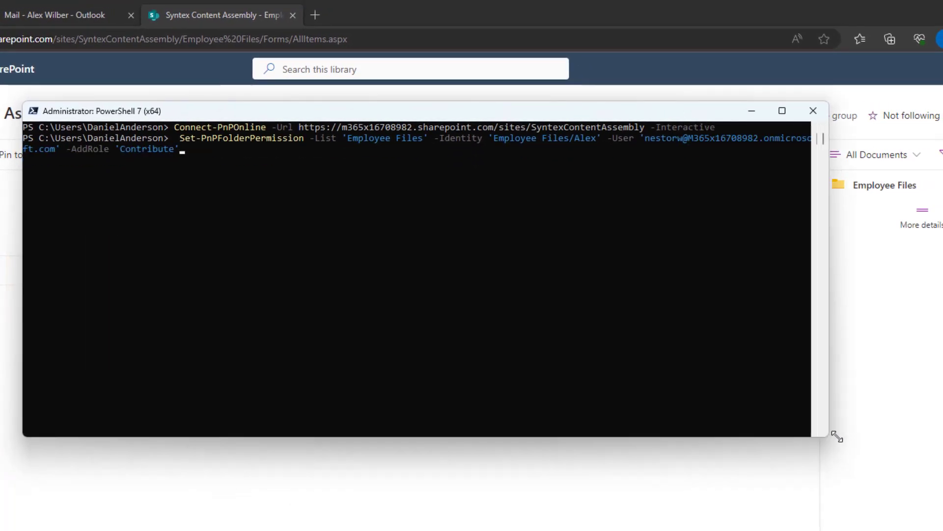
Step: Widen the PowerShell console to show the full Set-PnPFolderPermission command
left_click_drag(837, 436, 923, 432)
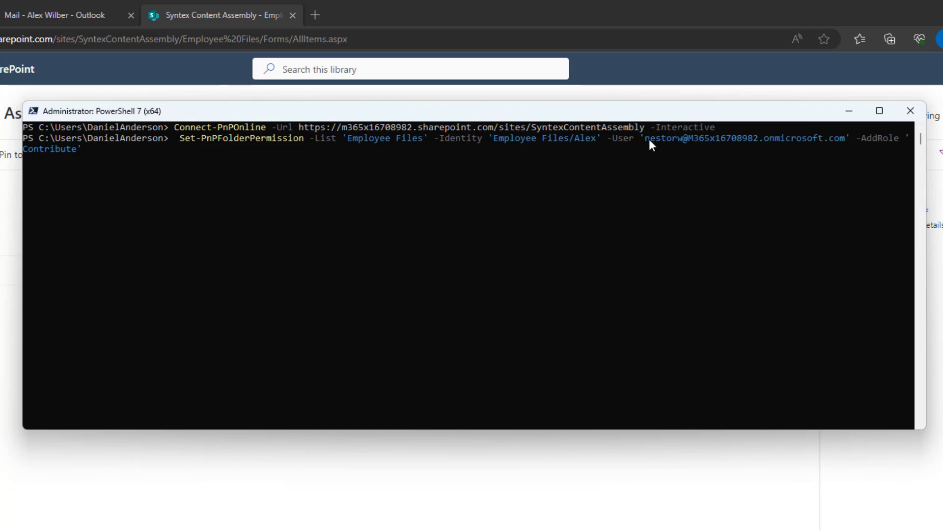
mouse_move(678, 143)
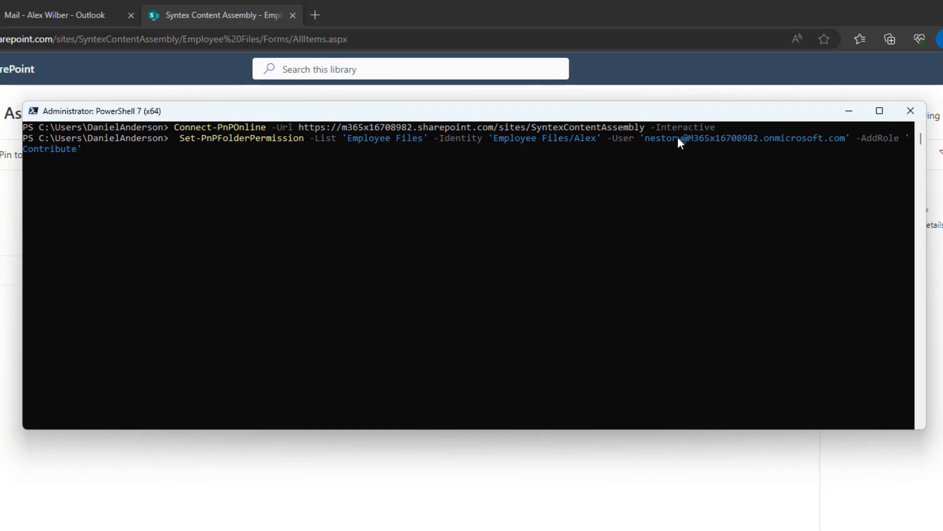
mouse_move(110, 164)
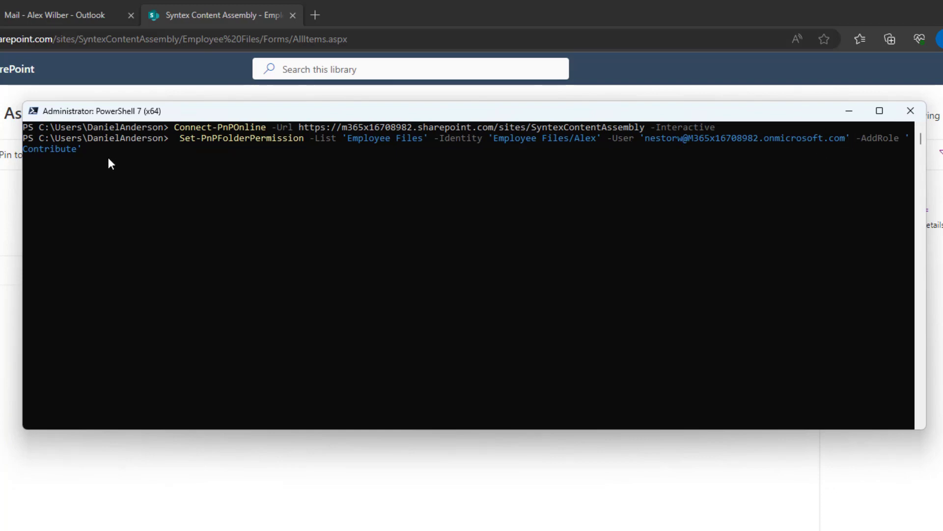
mouse_move(367, 114)
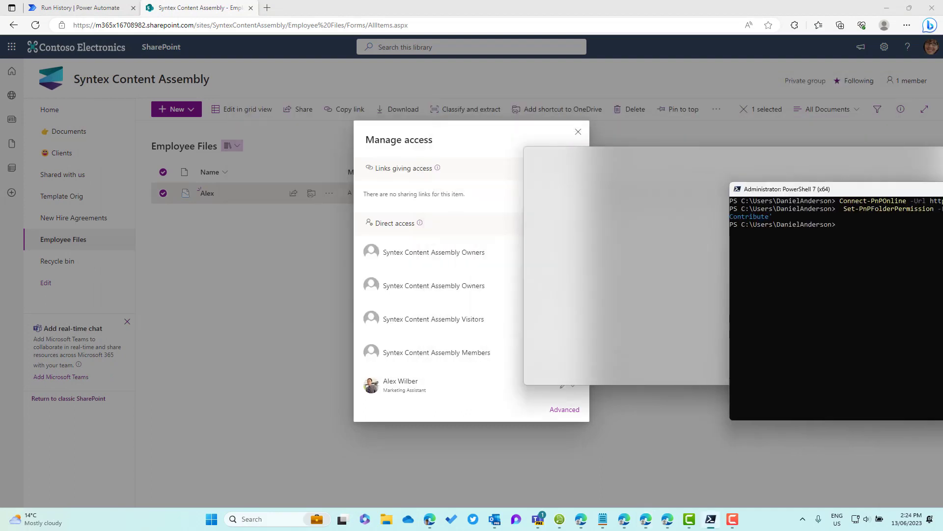
Step: Close the access overview and reopen the Alex folder's actions menu in Employee Files
left_click(577, 131)
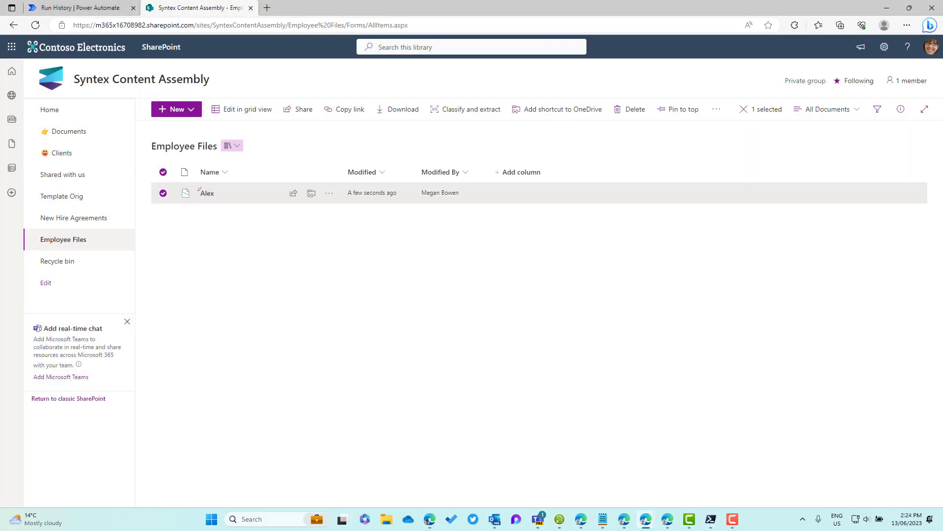
mouse_move(276, 100)
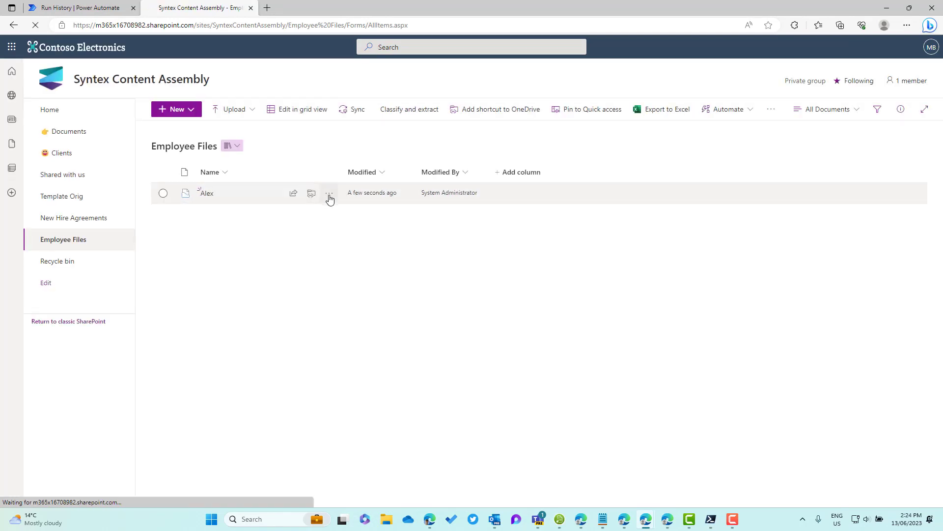
left_click(330, 197)
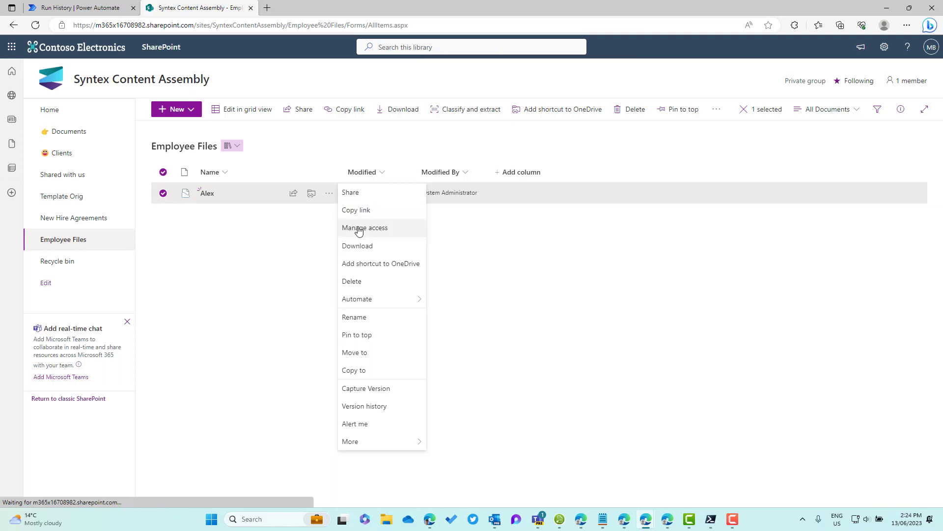